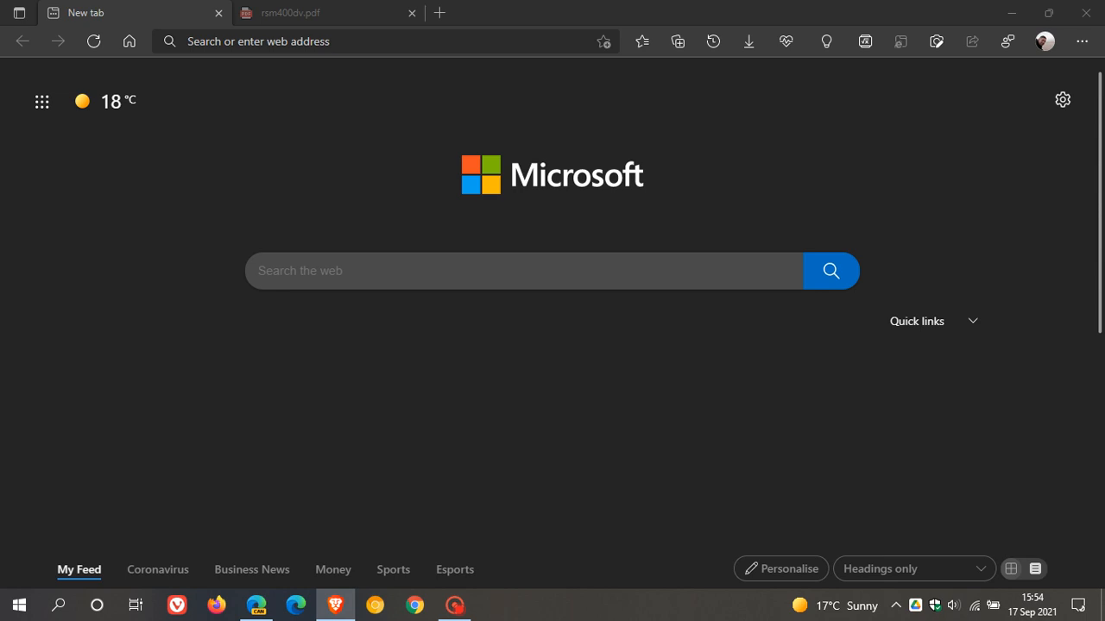
mouse_move(553, 110)
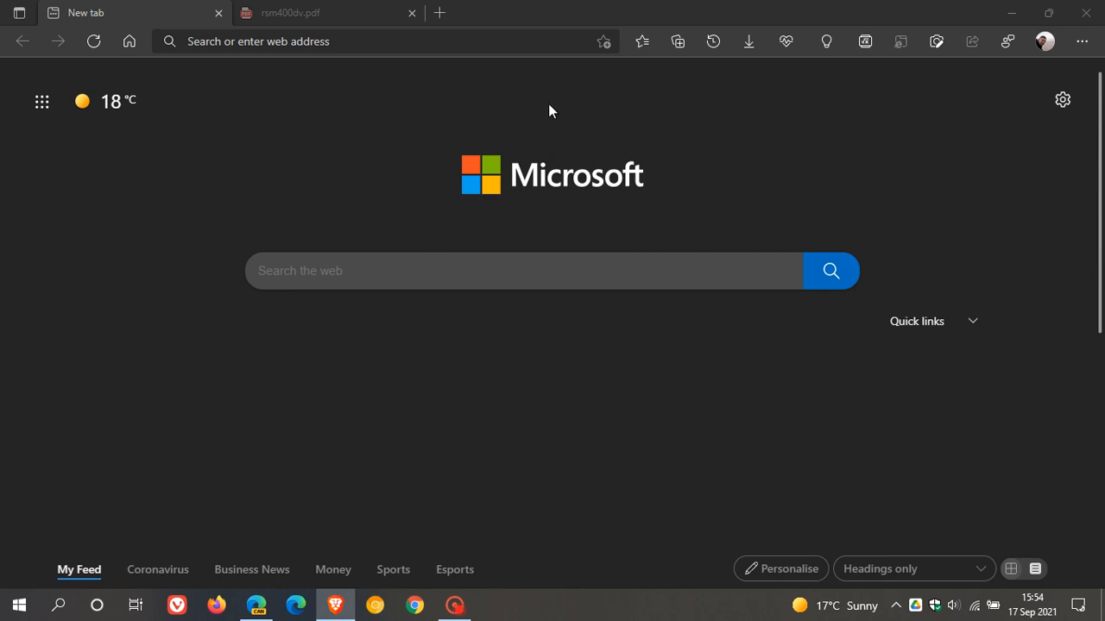
mouse_move(649, 221)
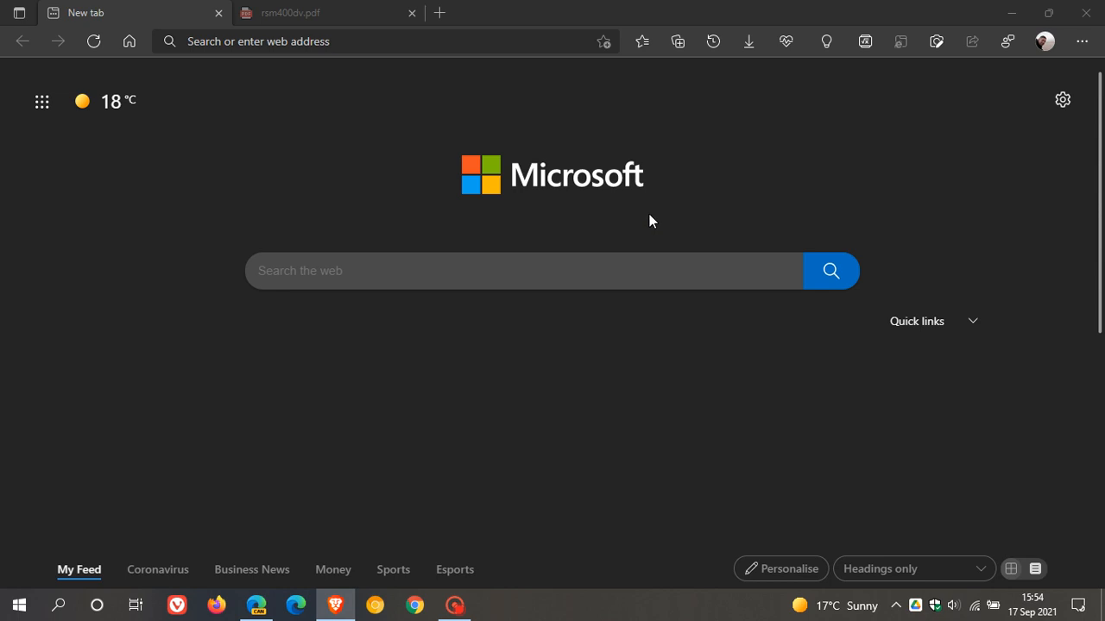
mouse_move(637, 224)
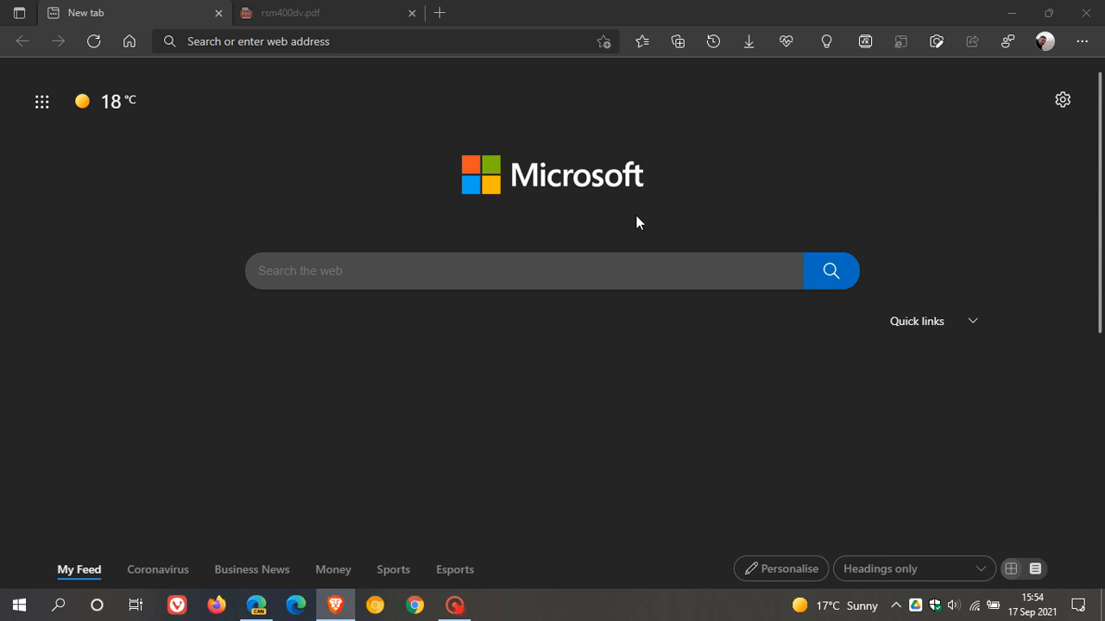
mouse_move(540, 130)
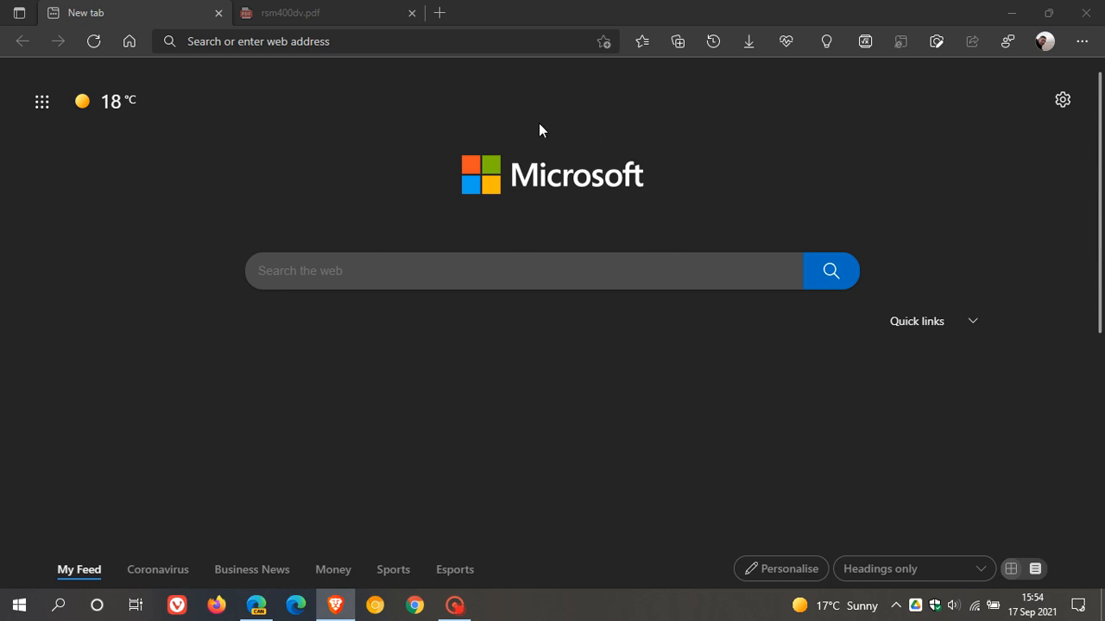
mouse_move(1091, 63)
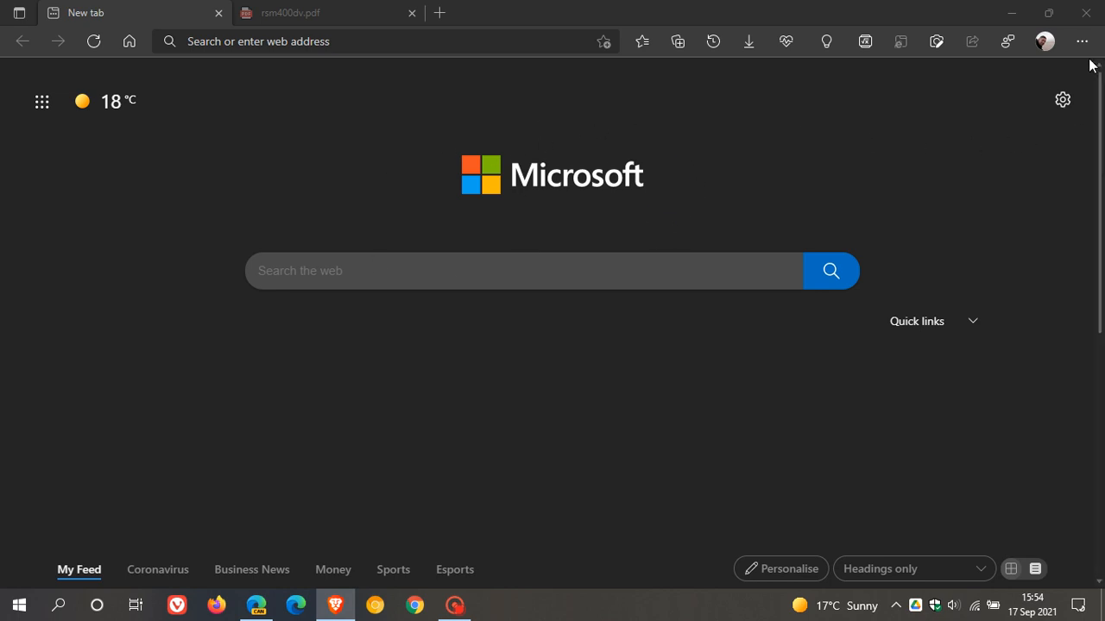
Go to Settings > Cookies and site permissions and scroll to the PDF documents entry.
left_click(1081, 42)
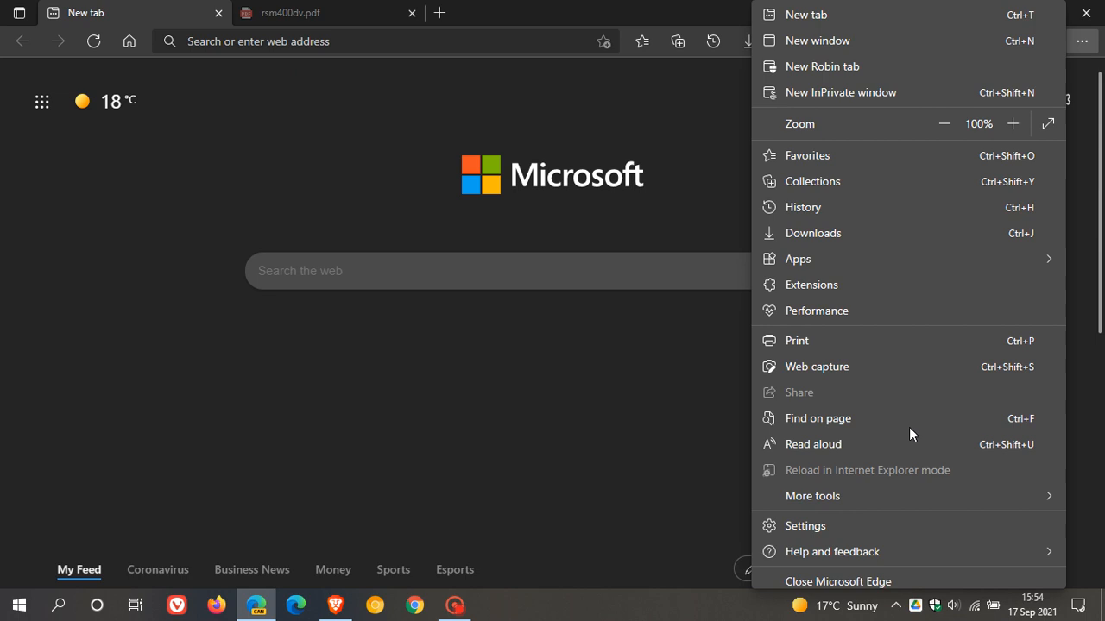
left_click(804, 524)
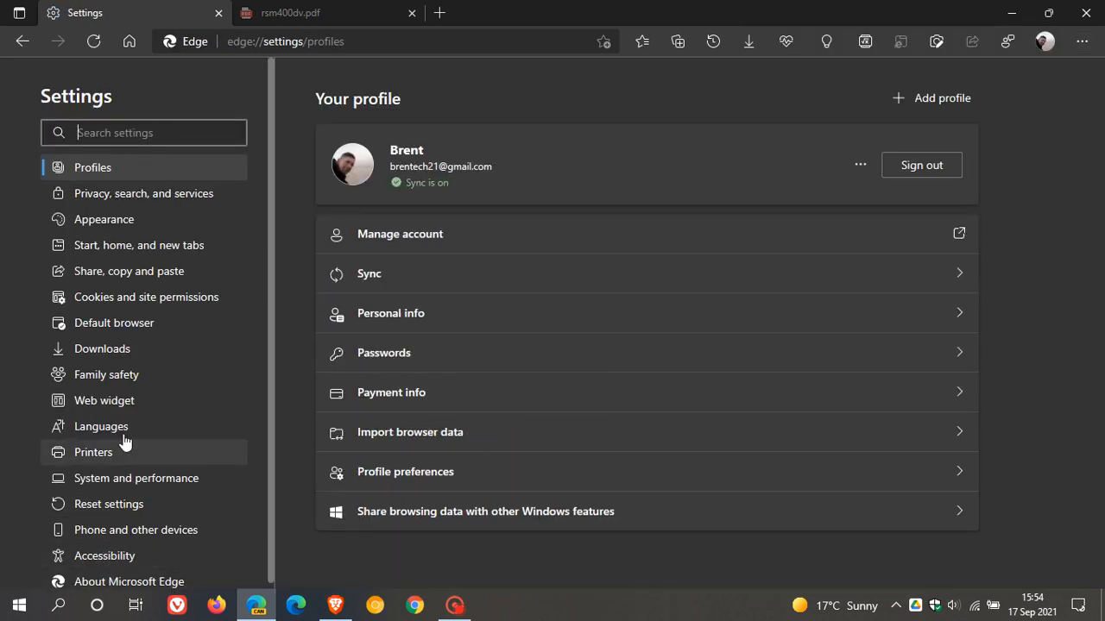
mouse_move(145, 307)
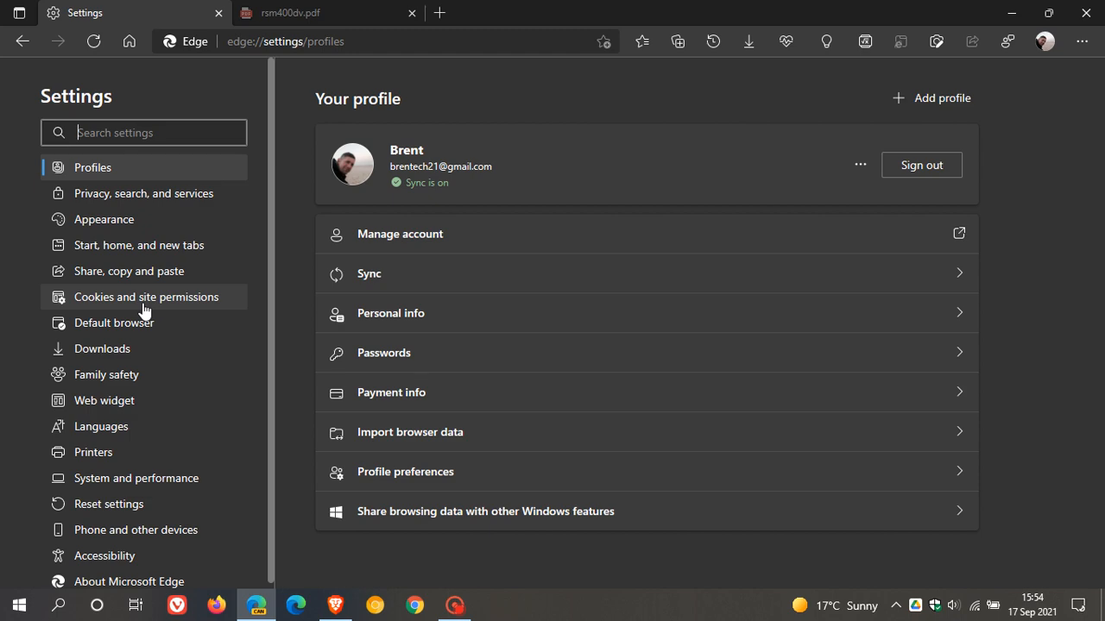
left_click(145, 297)
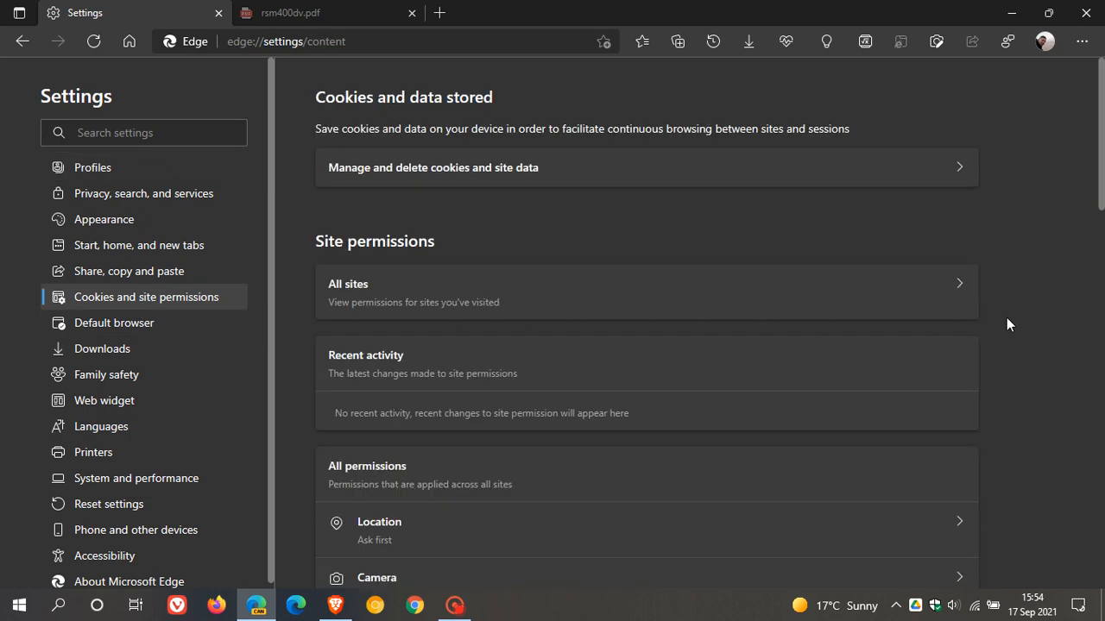
scroll("down", 3)
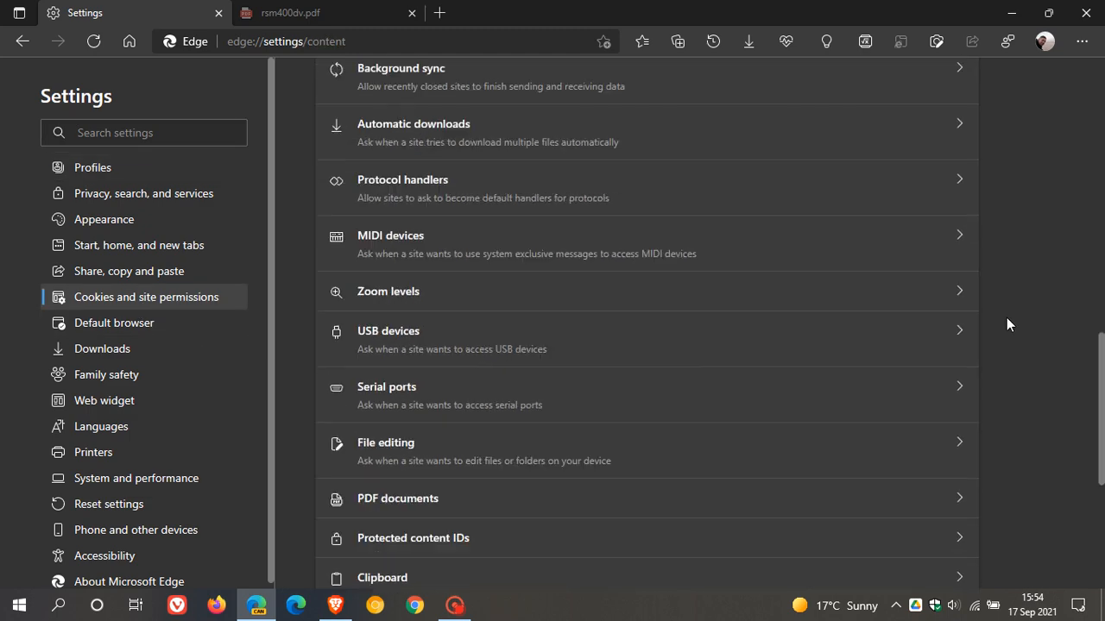
scroll("down", 3)
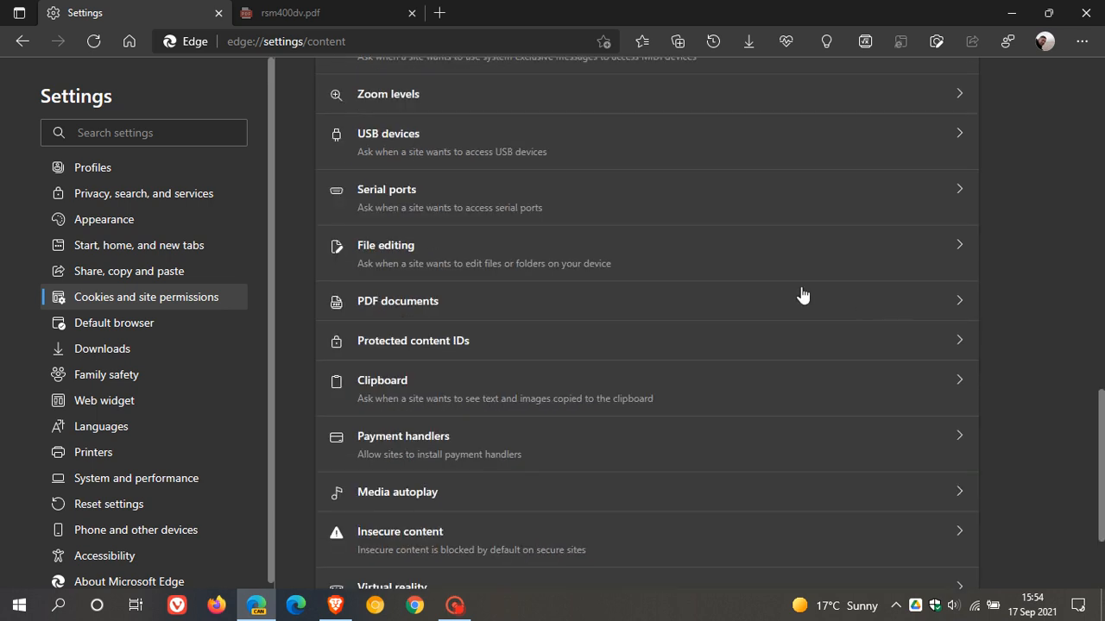
Show the PDF documents page with 'PDF view settings' (reopen at last viewed location) on.
left_click(397, 300)
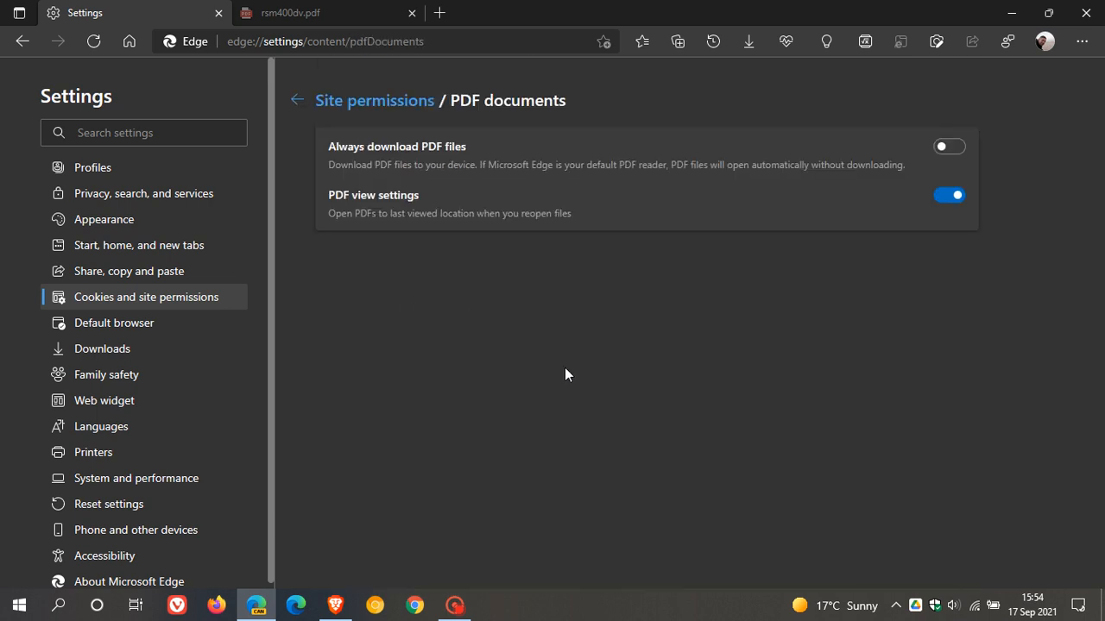
mouse_move(456, 391)
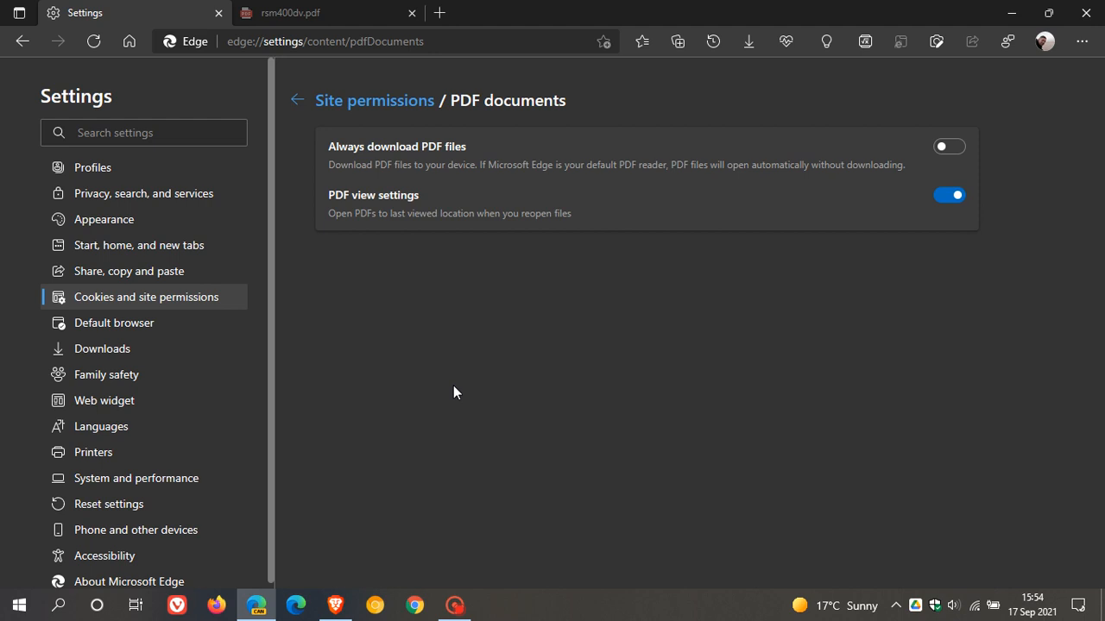
mouse_move(341, 211)
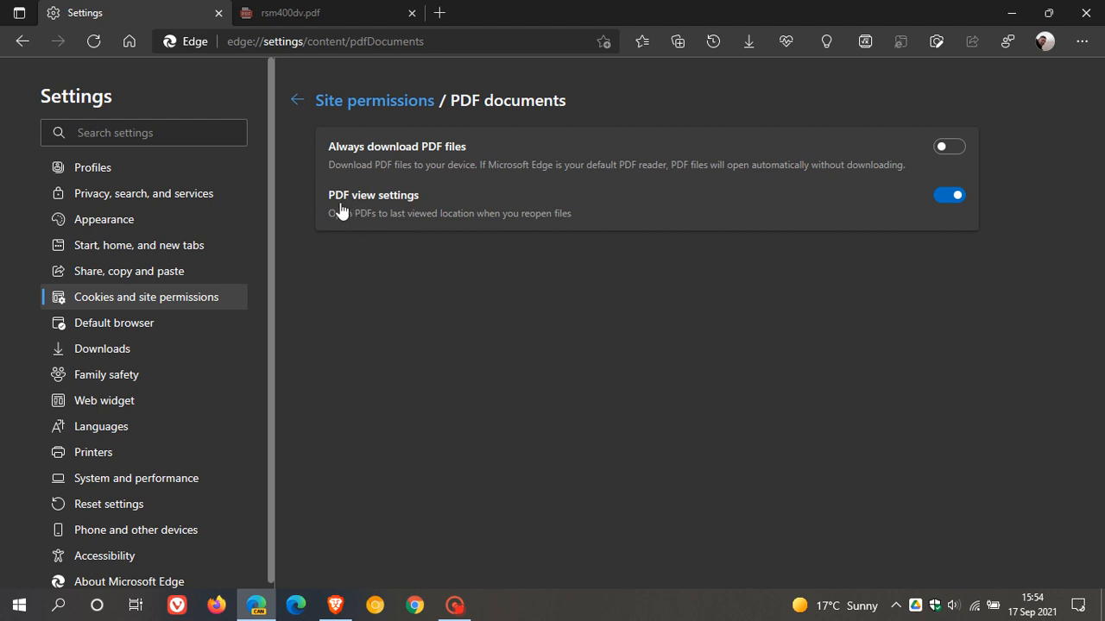
mouse_move(365, 237)
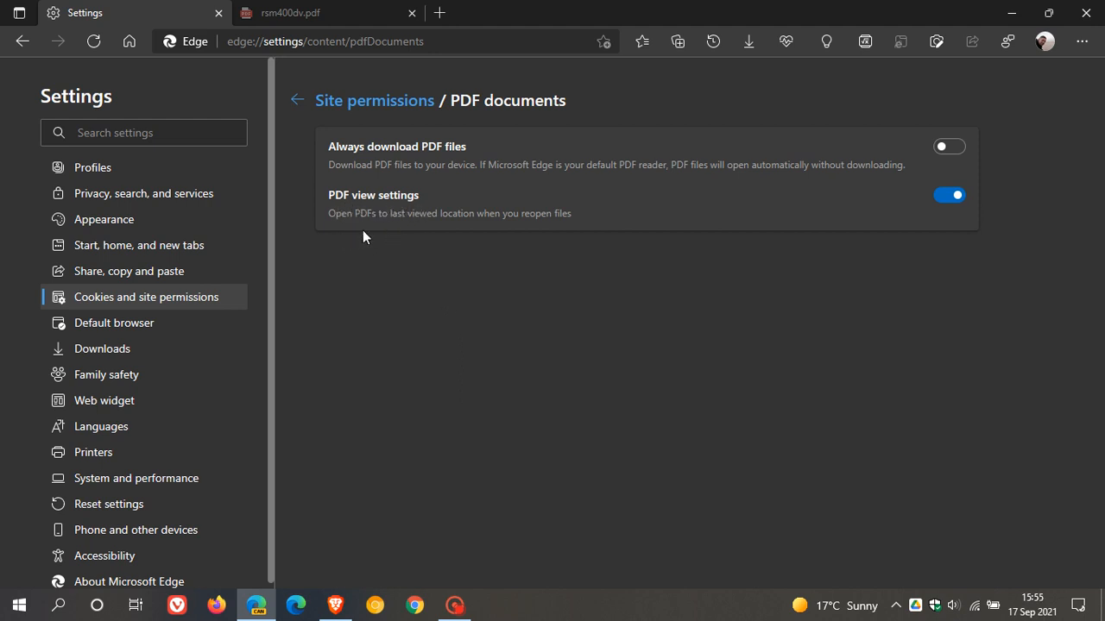
mouse_move(463, 238)
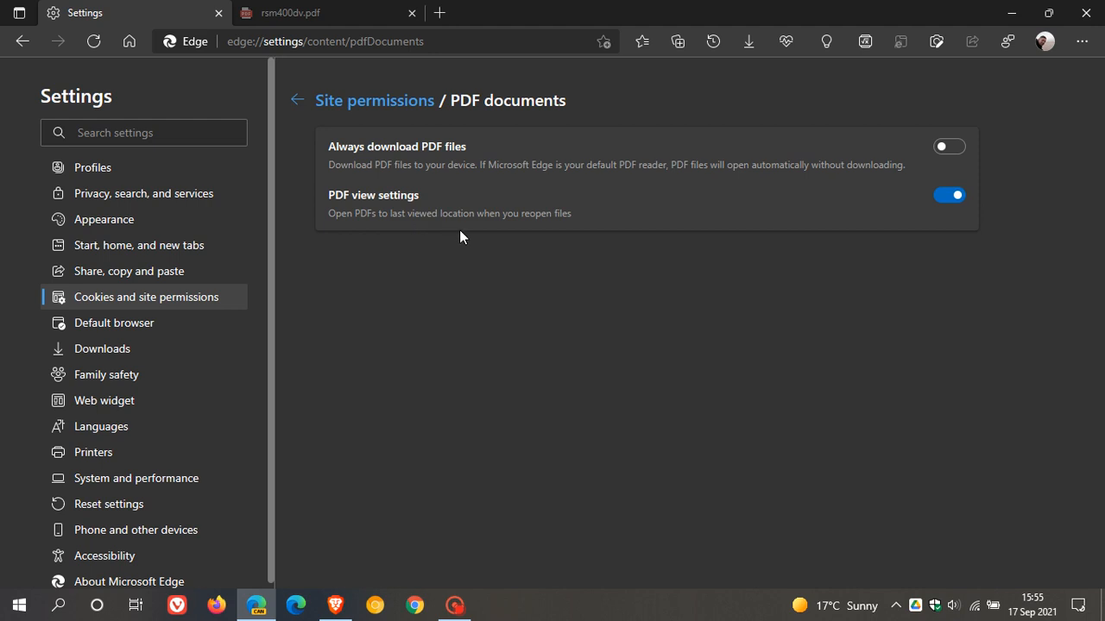
mouse_move(563, 238)
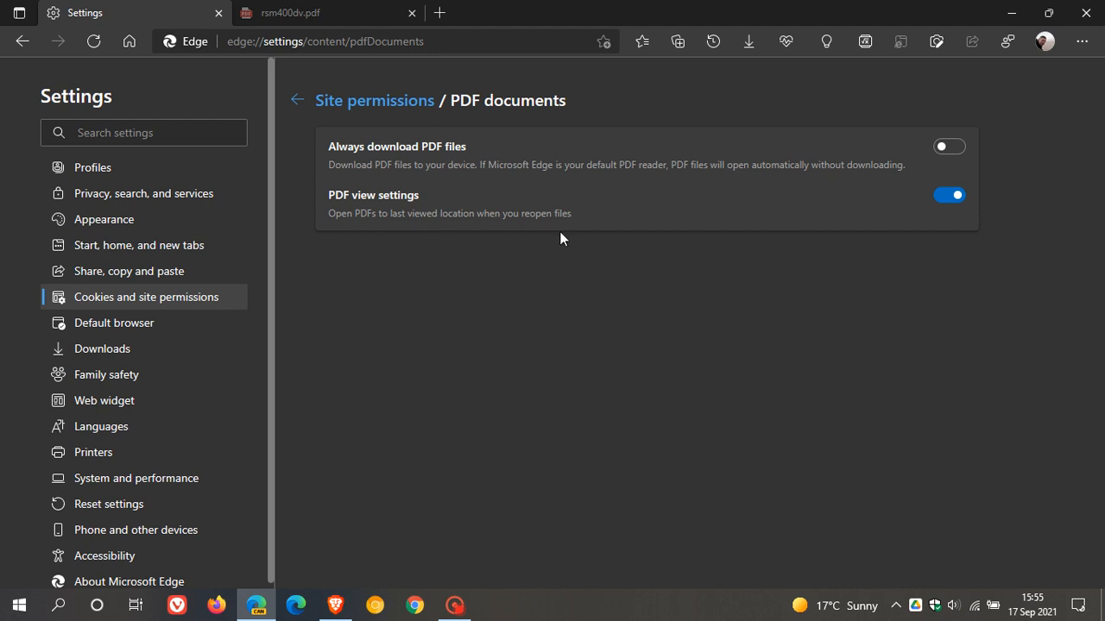
mouse_move(946, 216)
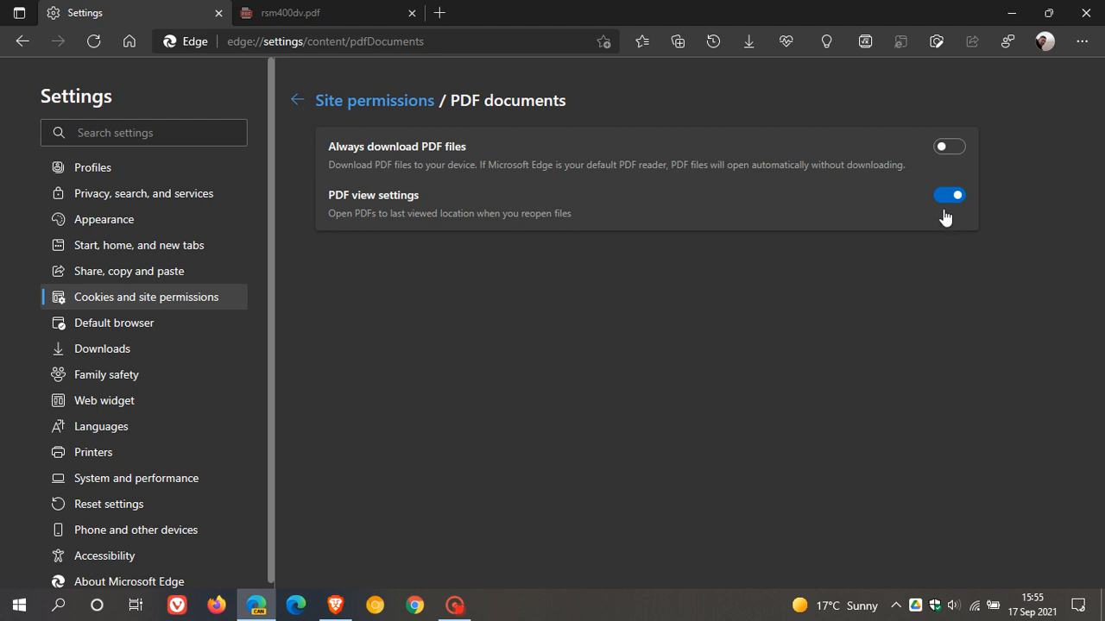
mouse_move(956, 217)
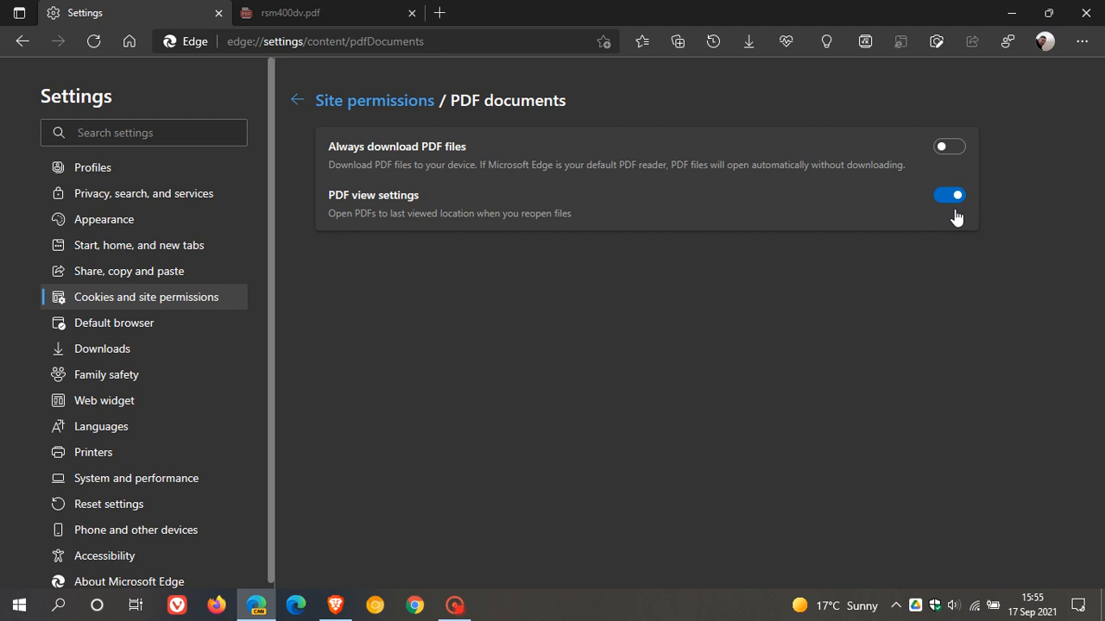
mouse_move(520, 388)
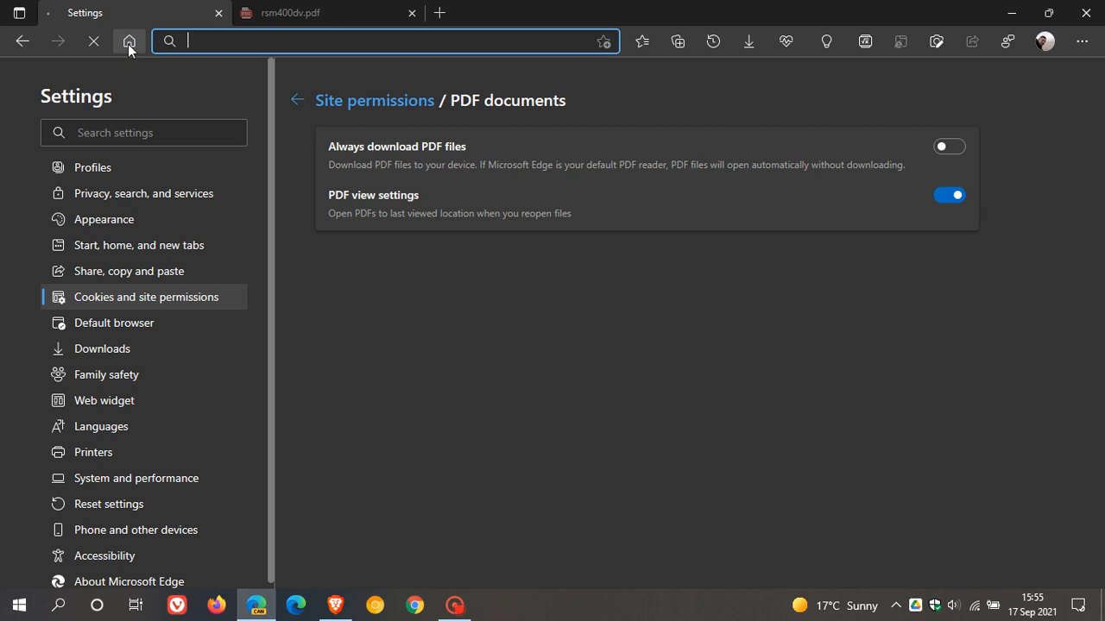
Scroll the rsm400dv Pioneer manual from the cover down to page 5, 'Hooking up the unit'.
left_click(311, 12)
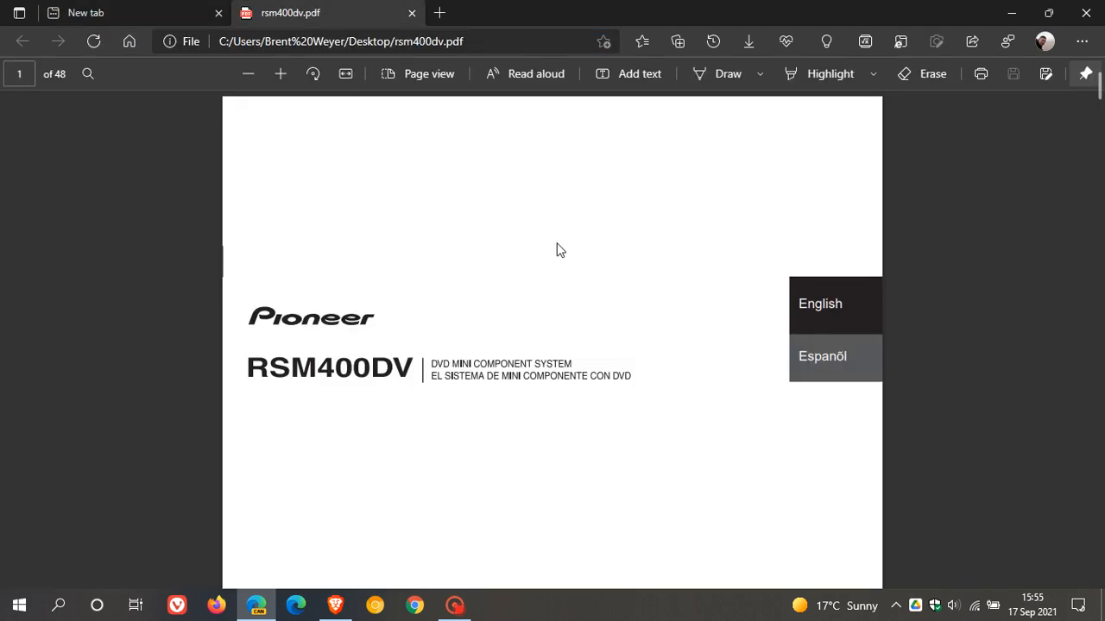
mouse_move(618, 257)
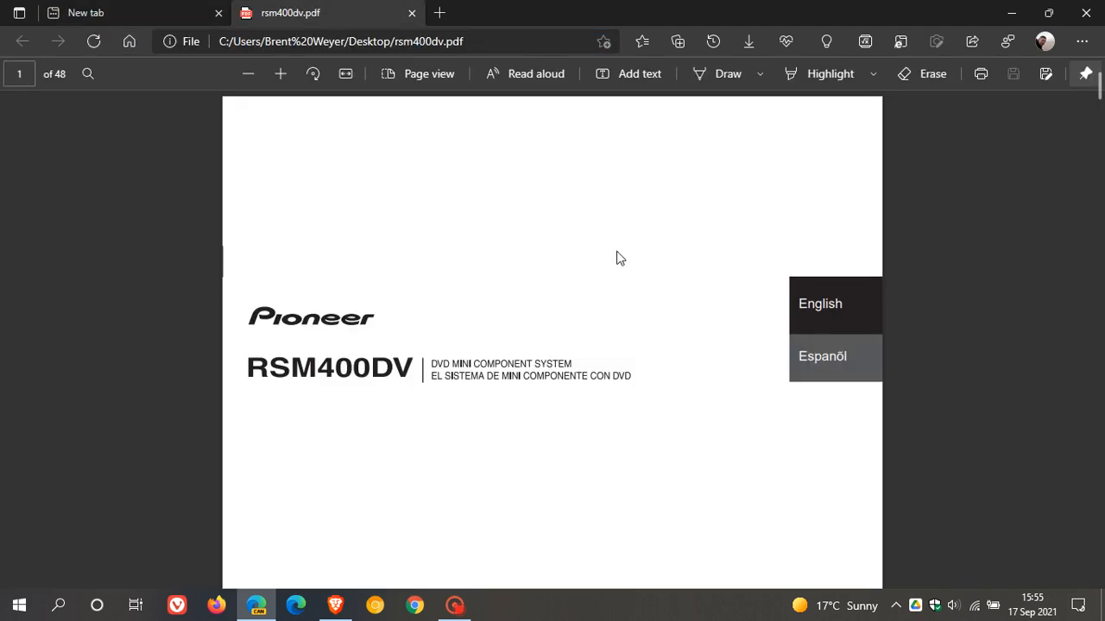
mouse_move(521, 250)
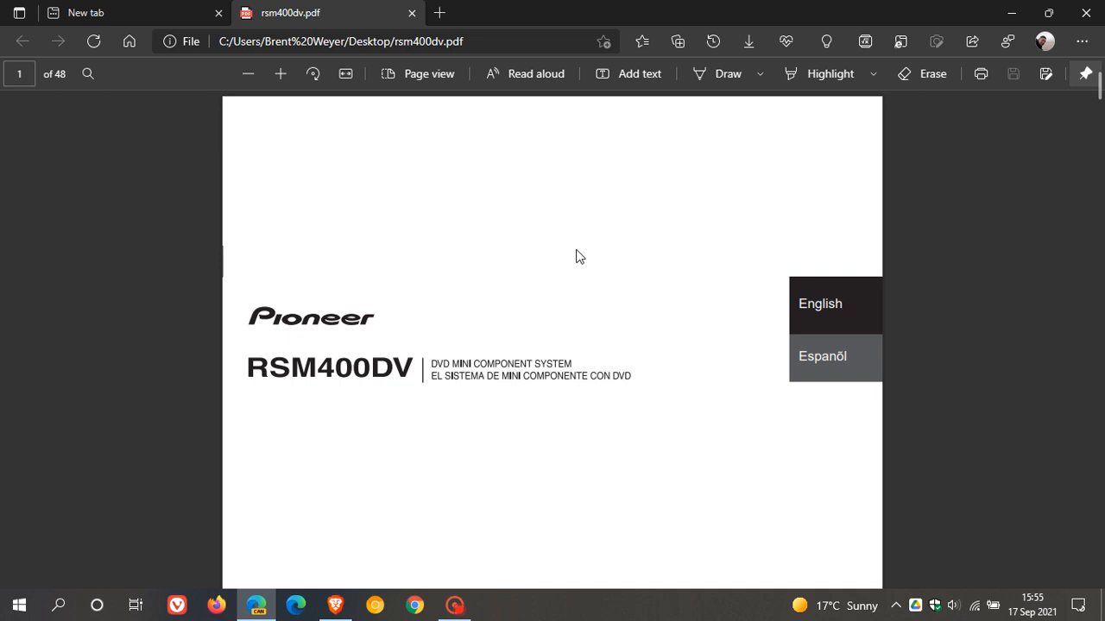
mouse_move(646, 240)
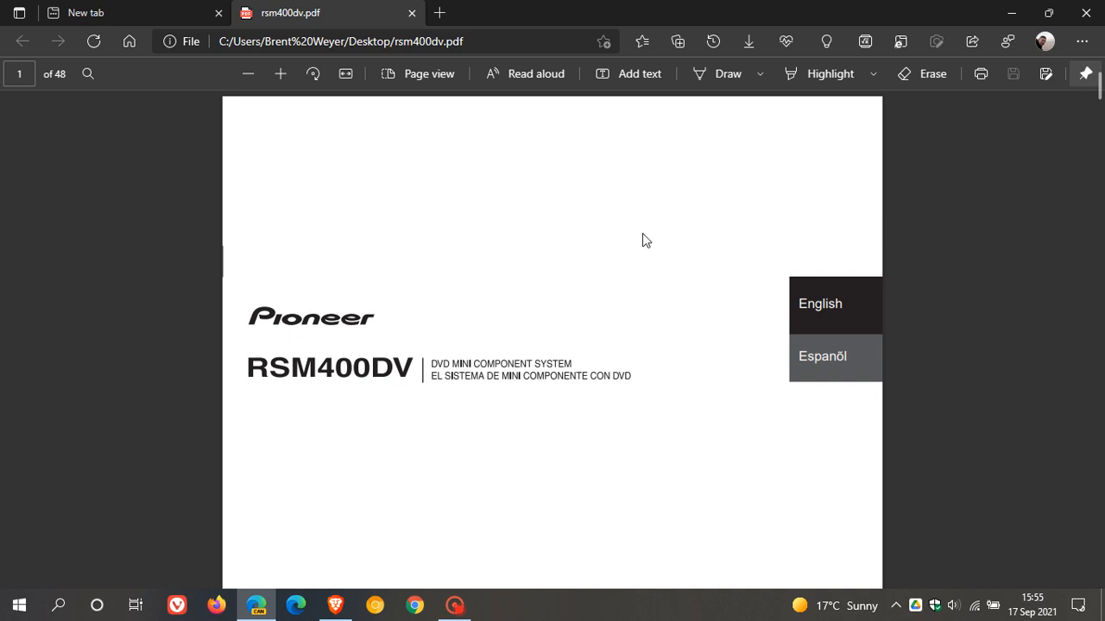
mouse_move(387, 188)
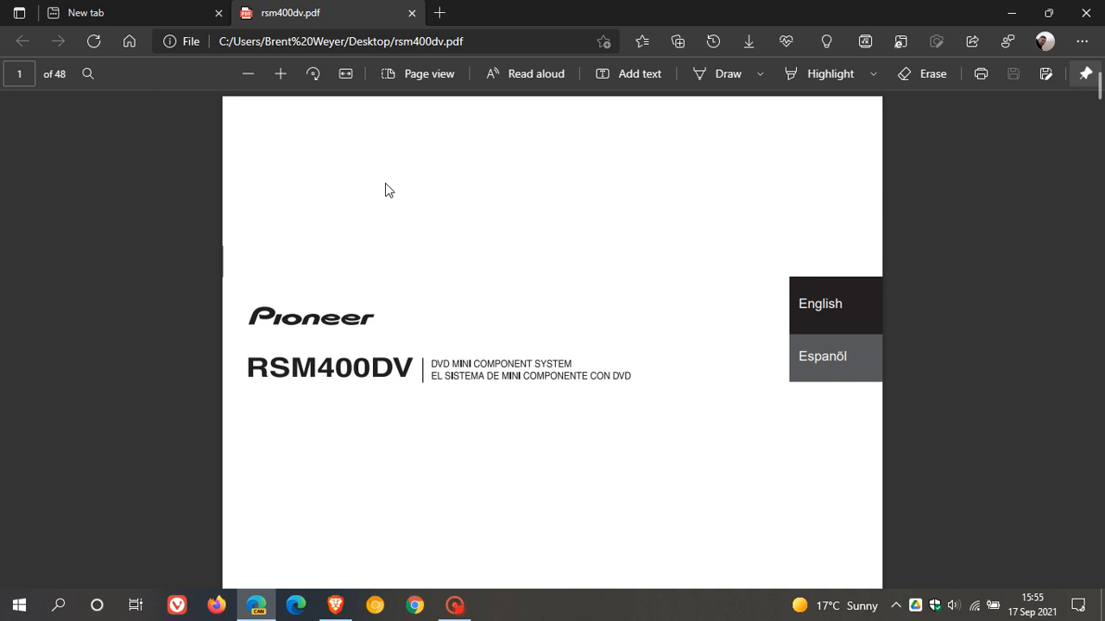
mouse_move(45, 97)
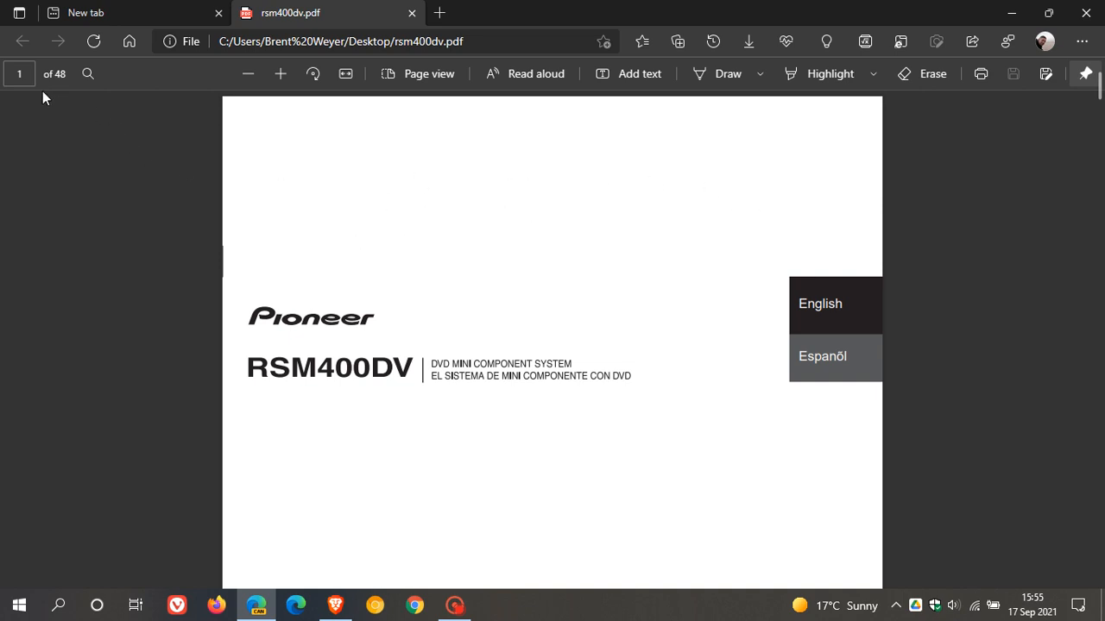
mouse_move(560, 217)
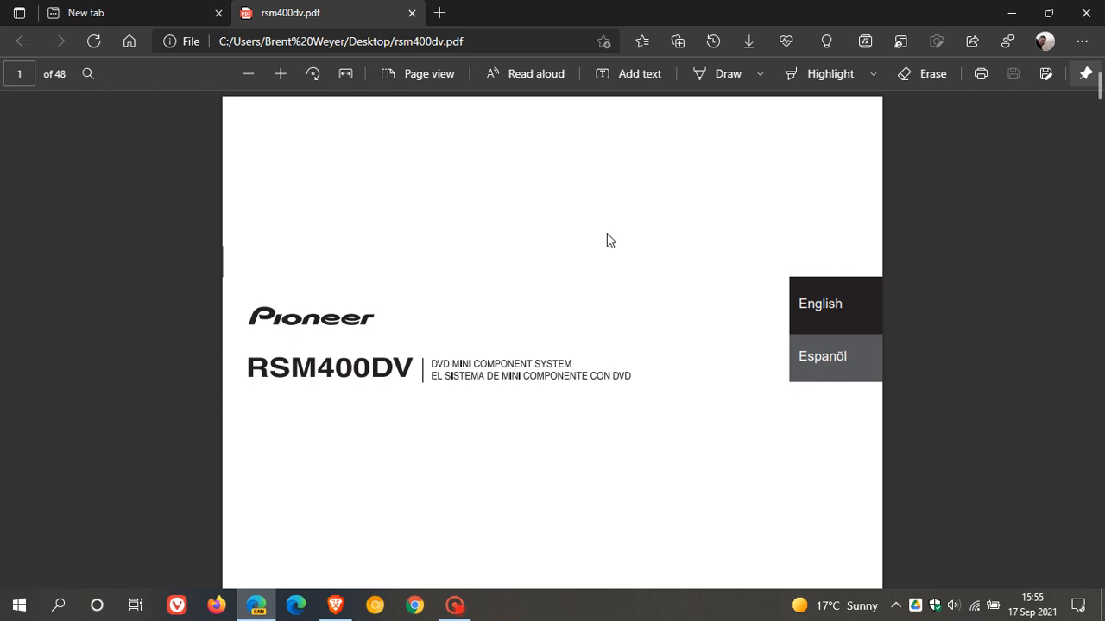
scroll("down", 3)
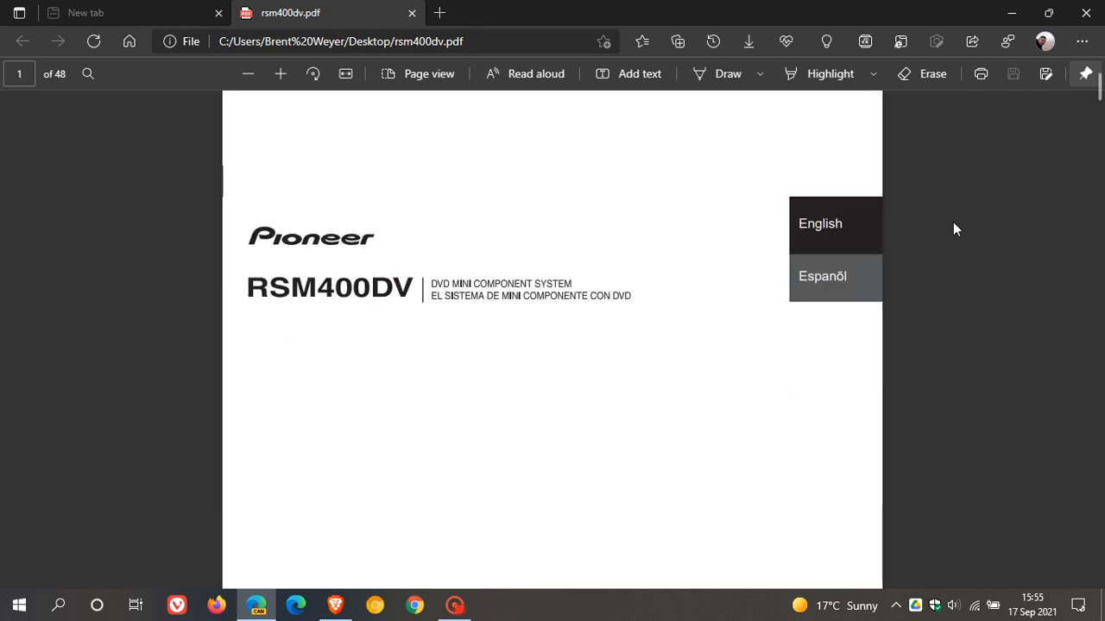
left_click(820, 224)
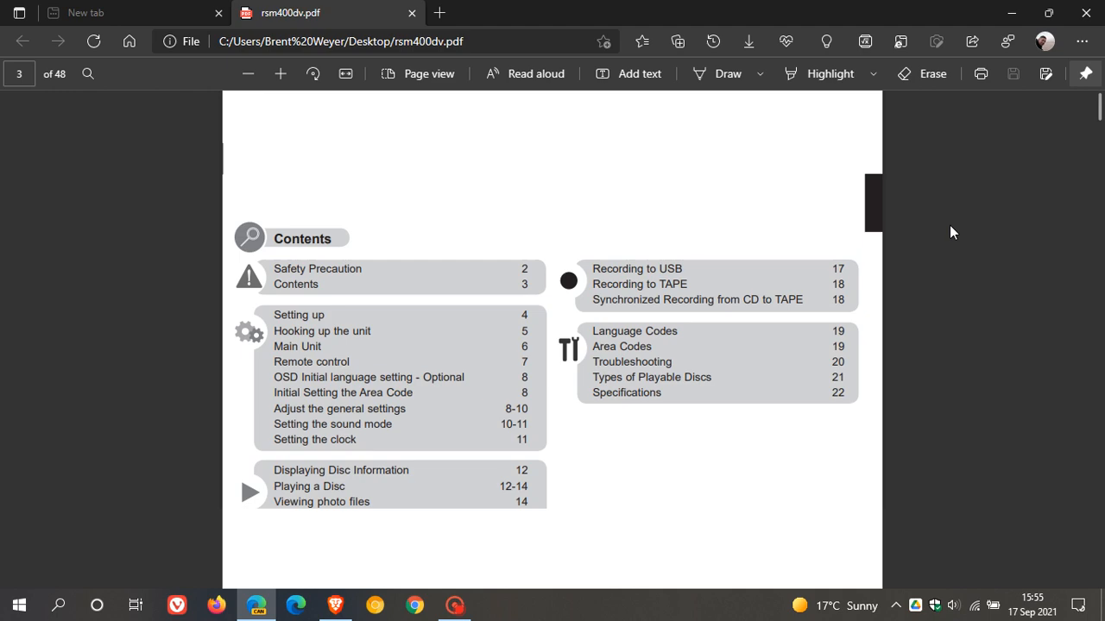
scroll("down", 3)
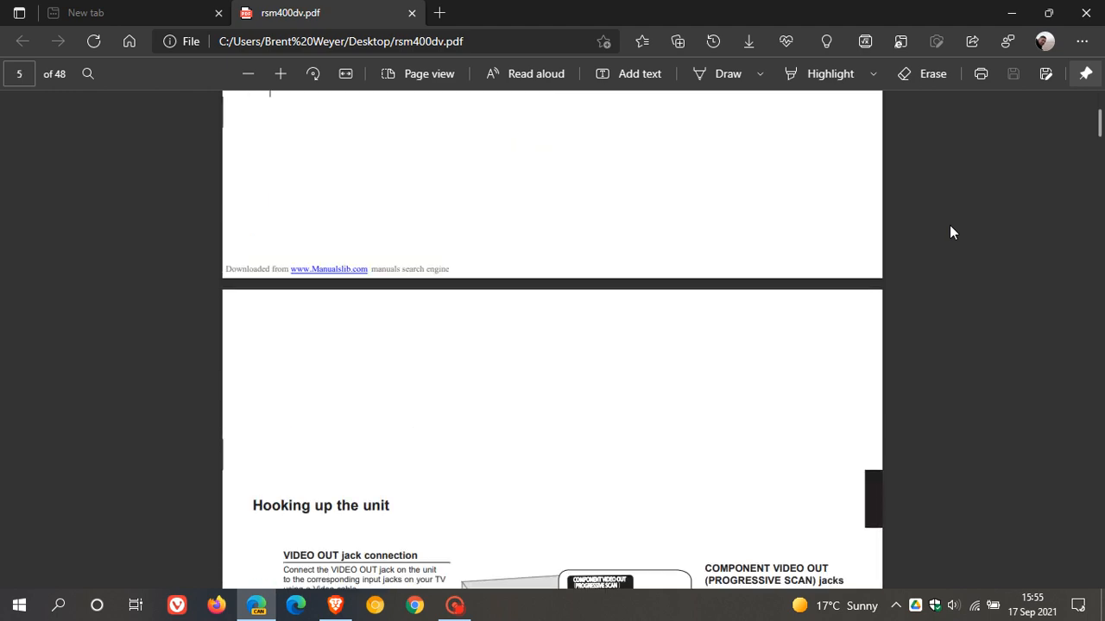
scroll("down", 3)
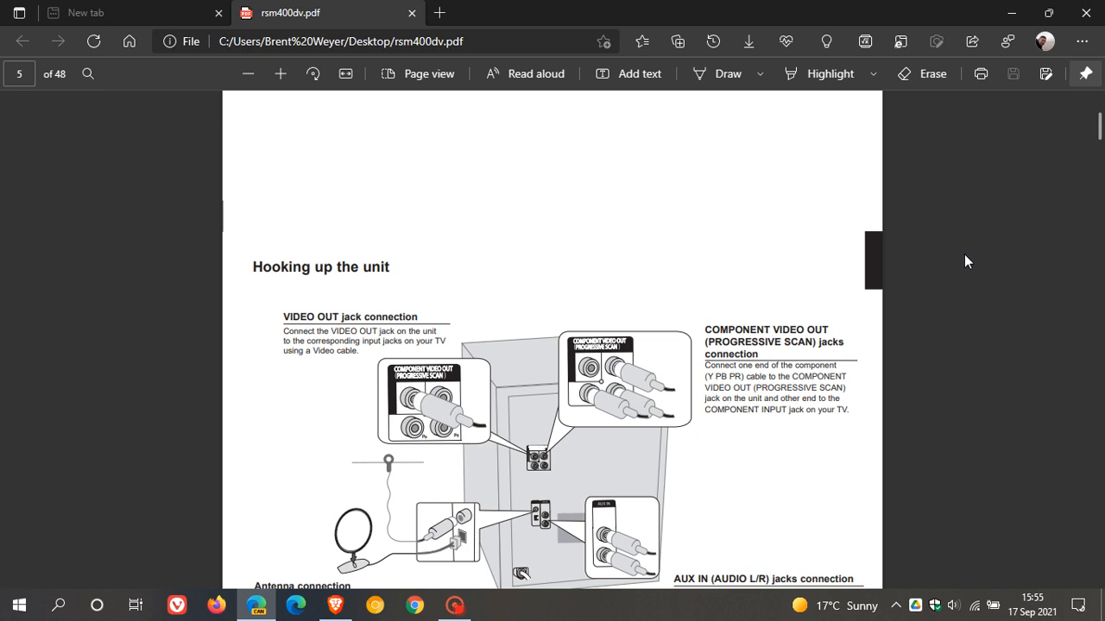
mouse_move(1091, 14)
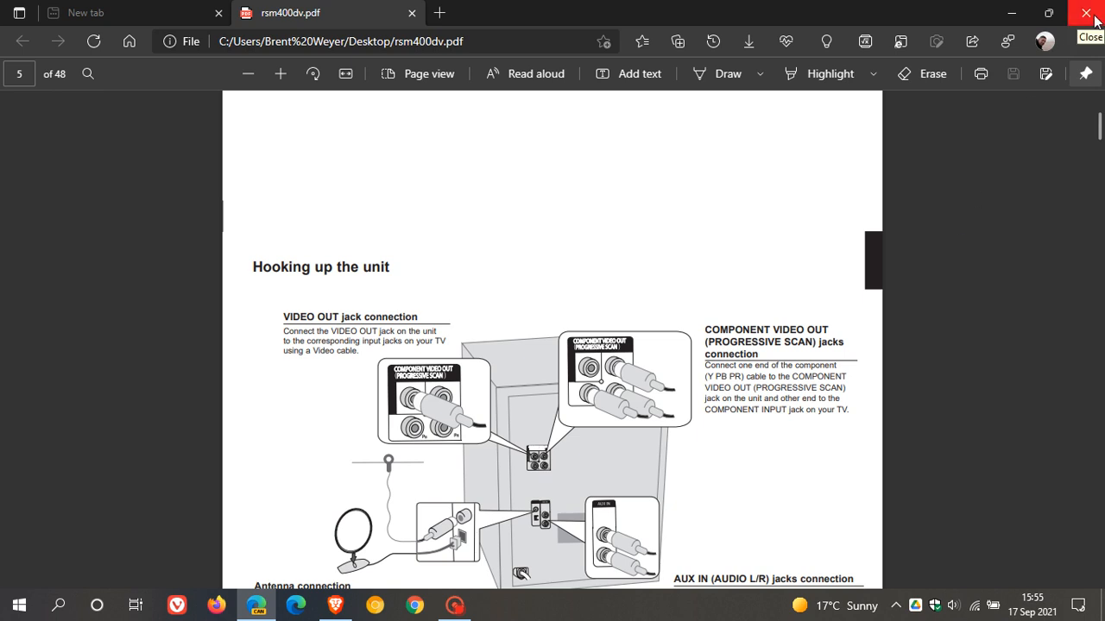
Close Edge and reopen rsm400dv from the desktop via Open with > Microsoft Edge Canary.
left_click(1085, 14)
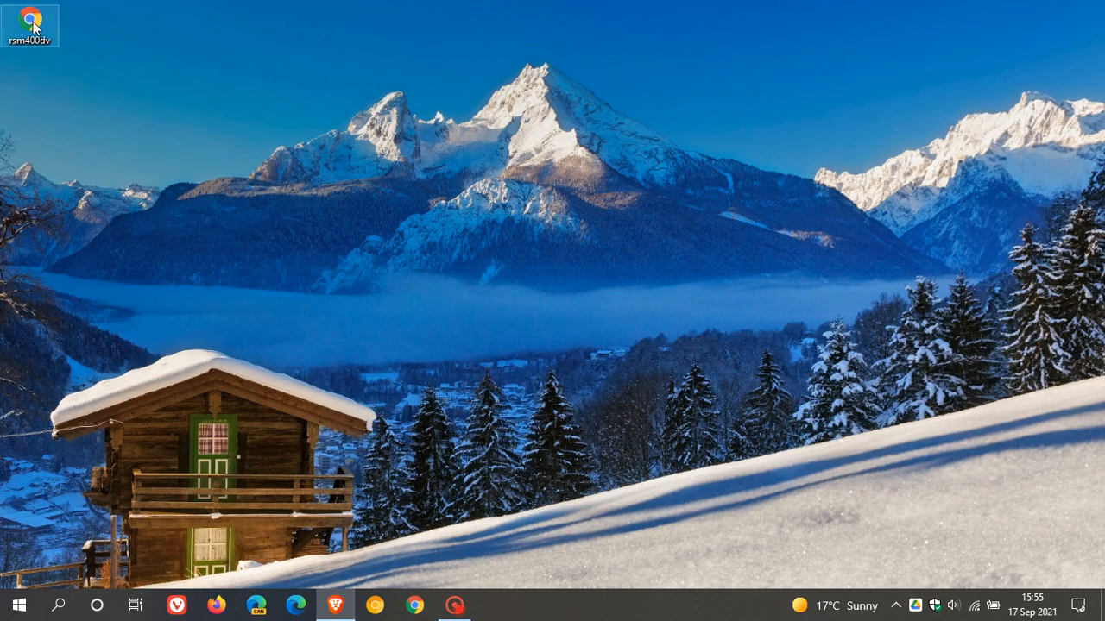
right_click(33, 21)
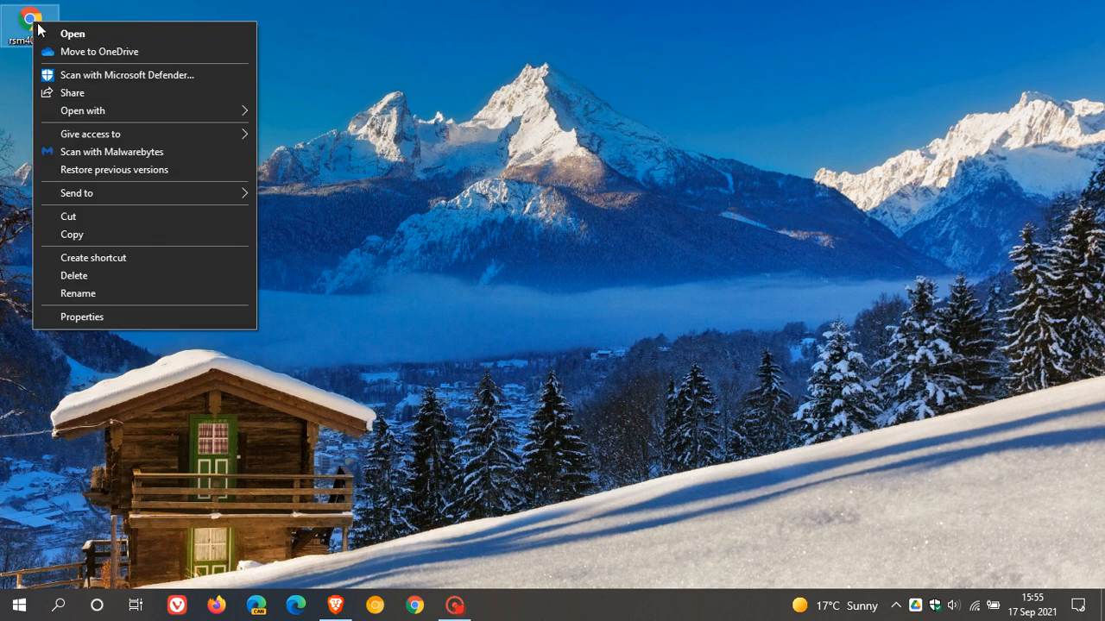
left_click(83, 111)
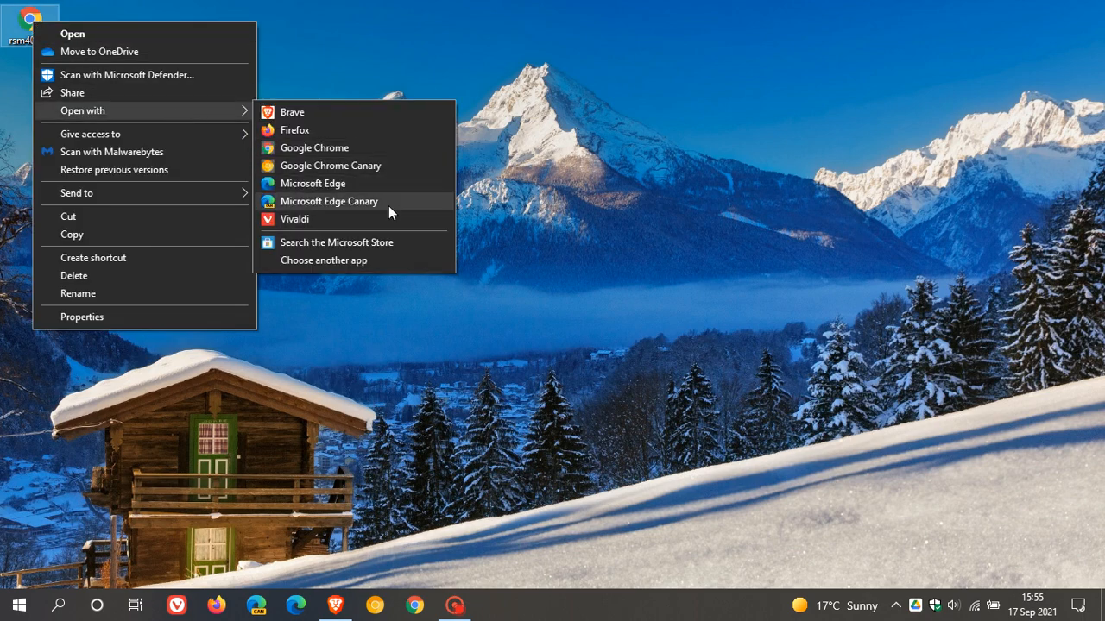
left_click(314, 183)
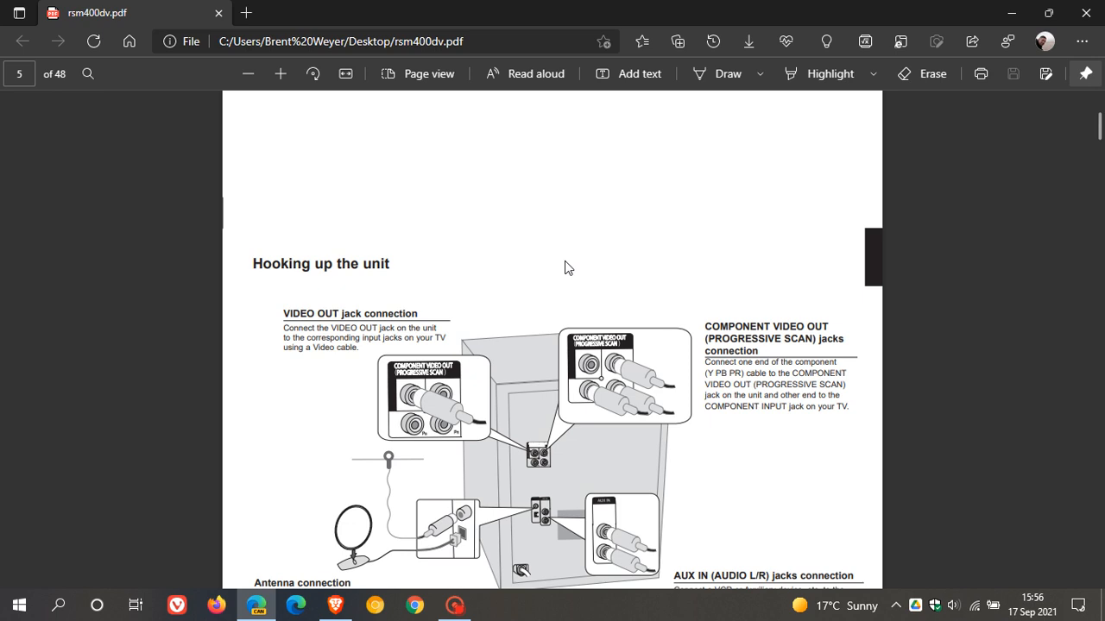
mouse_move(17, 72)
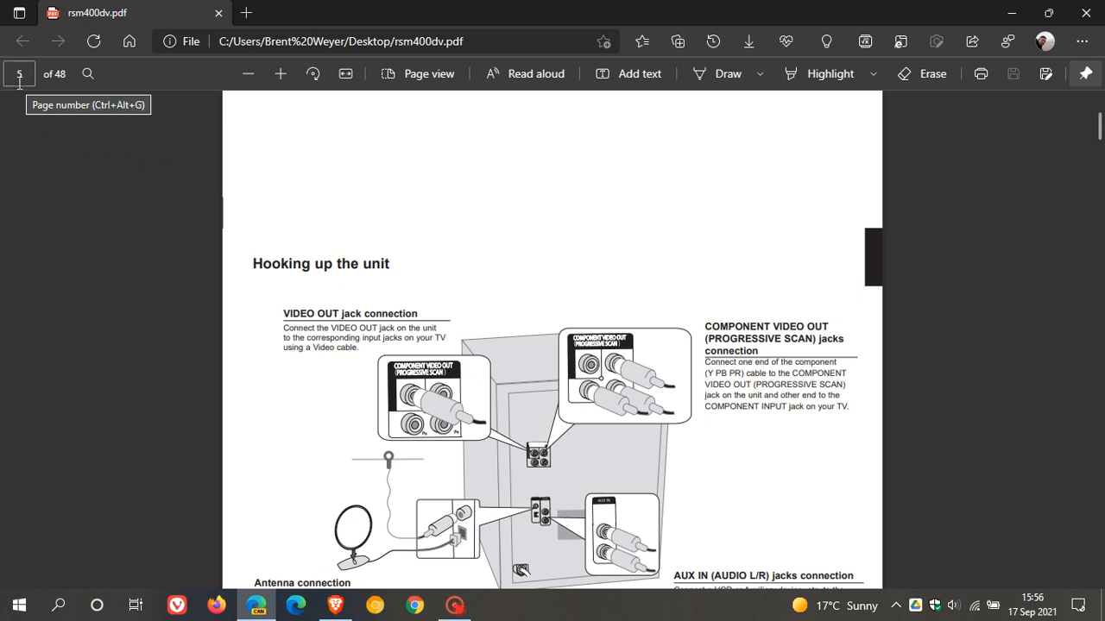
mouse_move(526, 317)
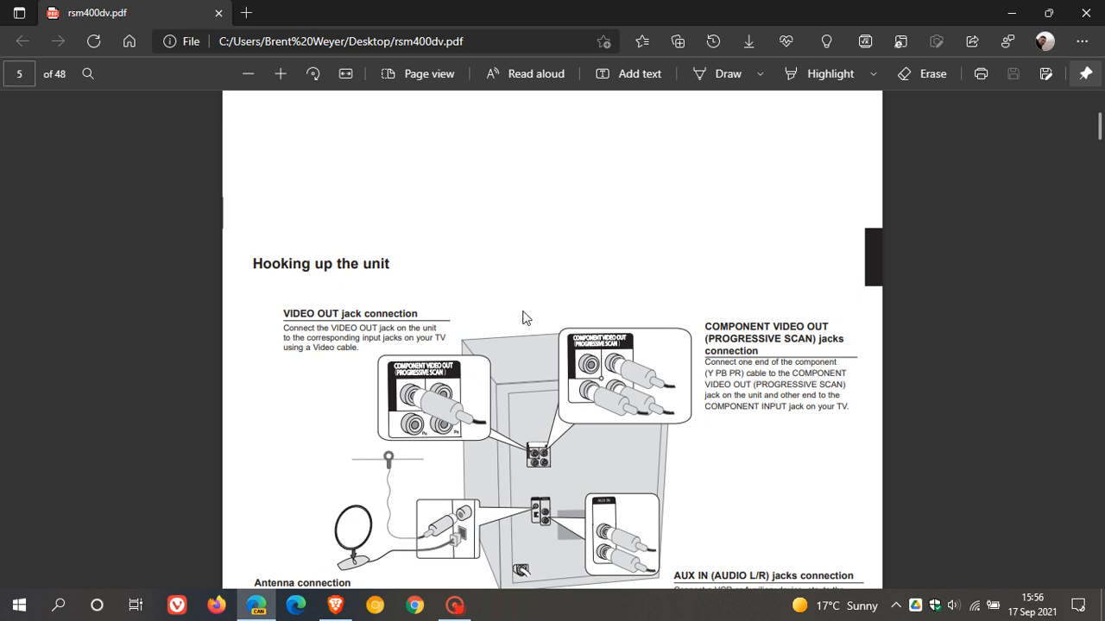
mouse_move(413, 198)
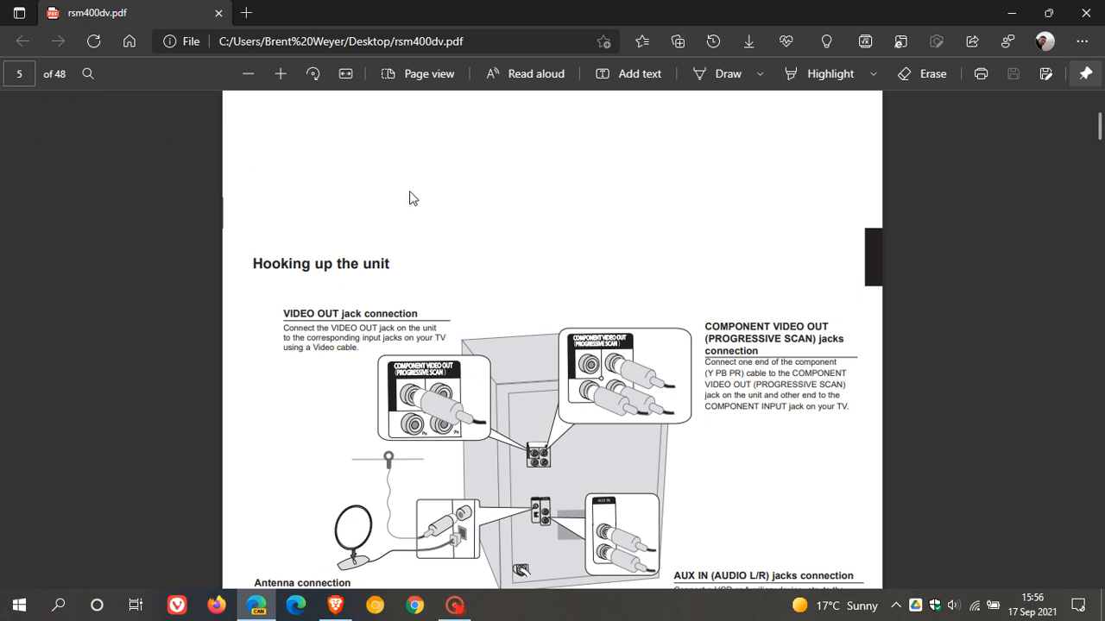
mouse_move(653, 197)
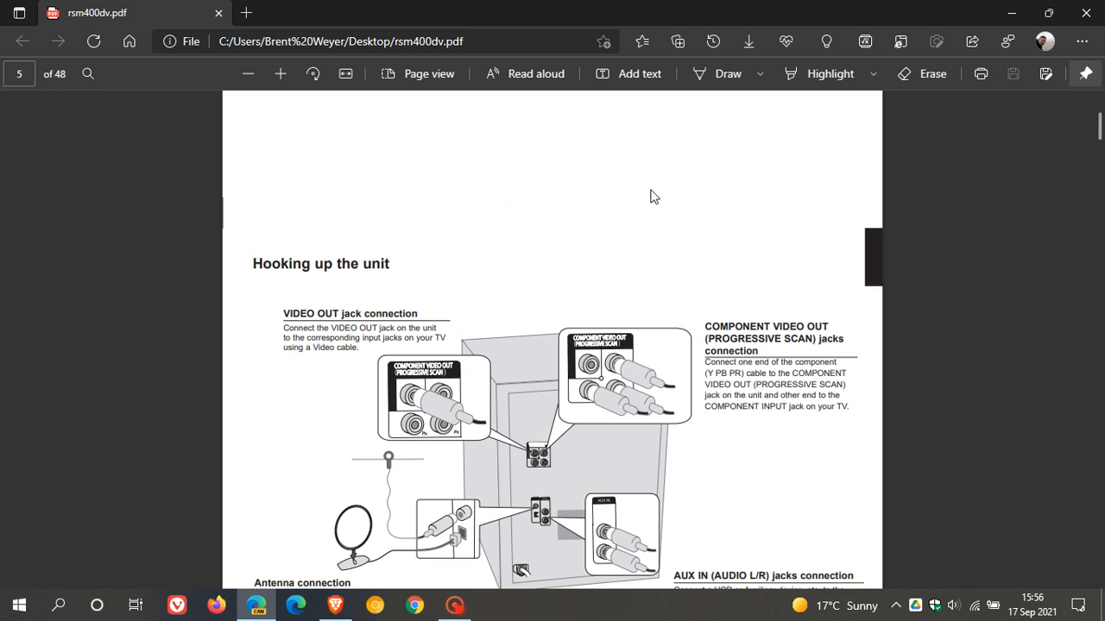
mouse_move(625, 214)
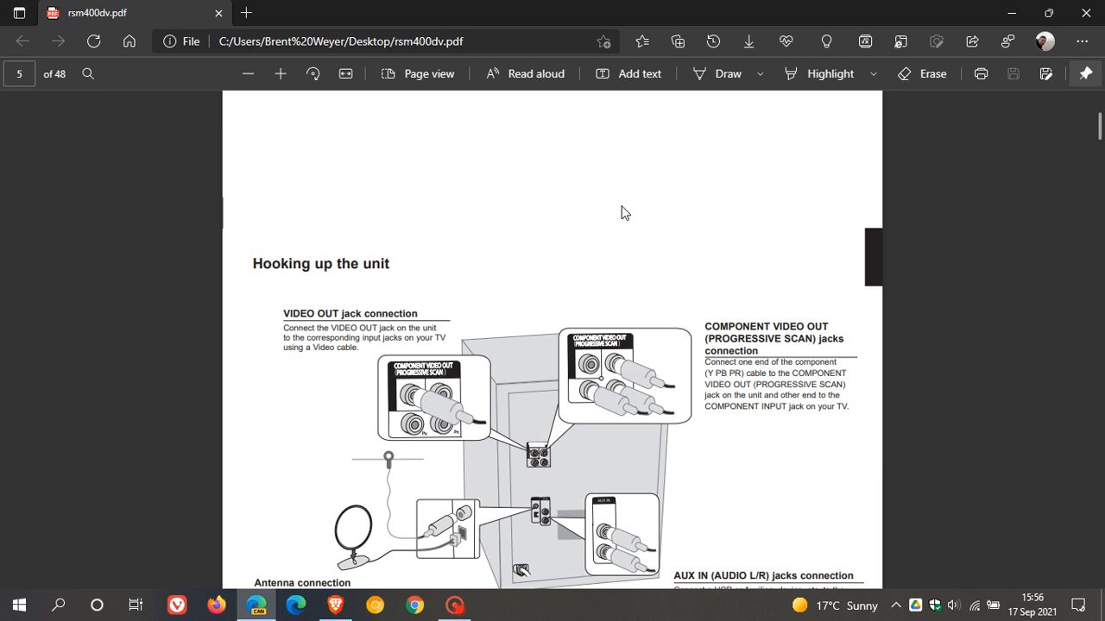
mouse_move(663, 234)
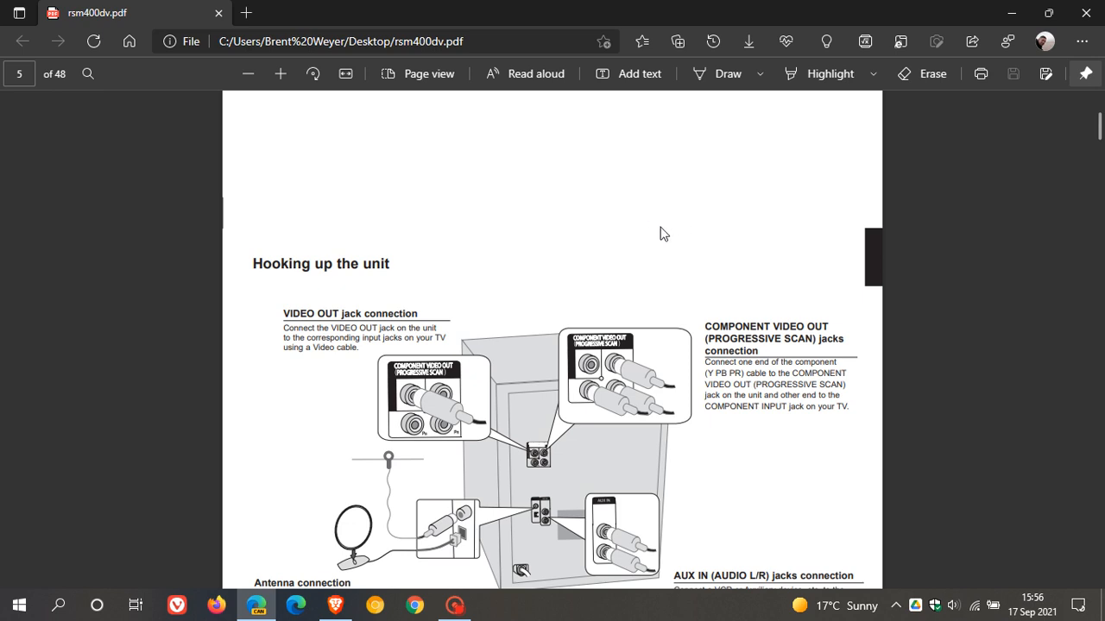
mouse_move(656, 210)
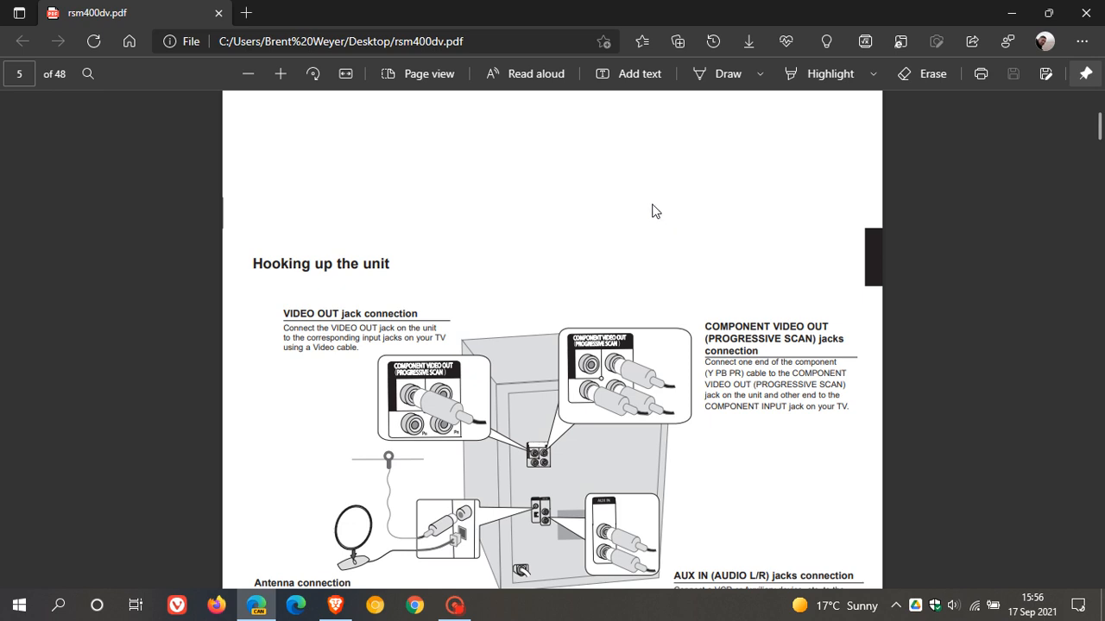
mouse_move(639, 145)
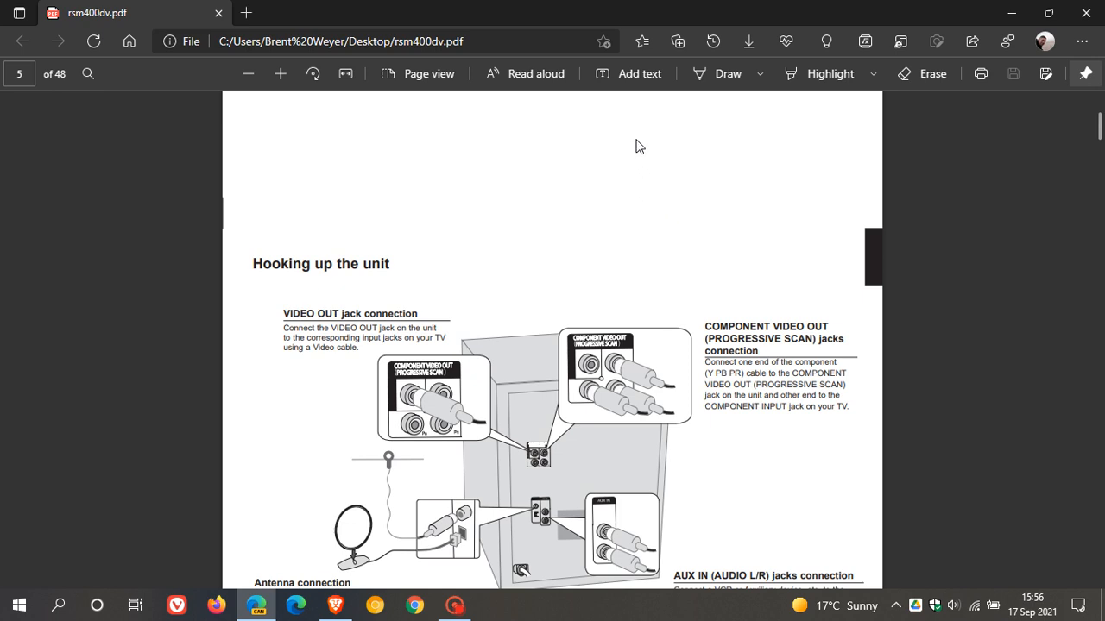
mouse_move(621, 77)
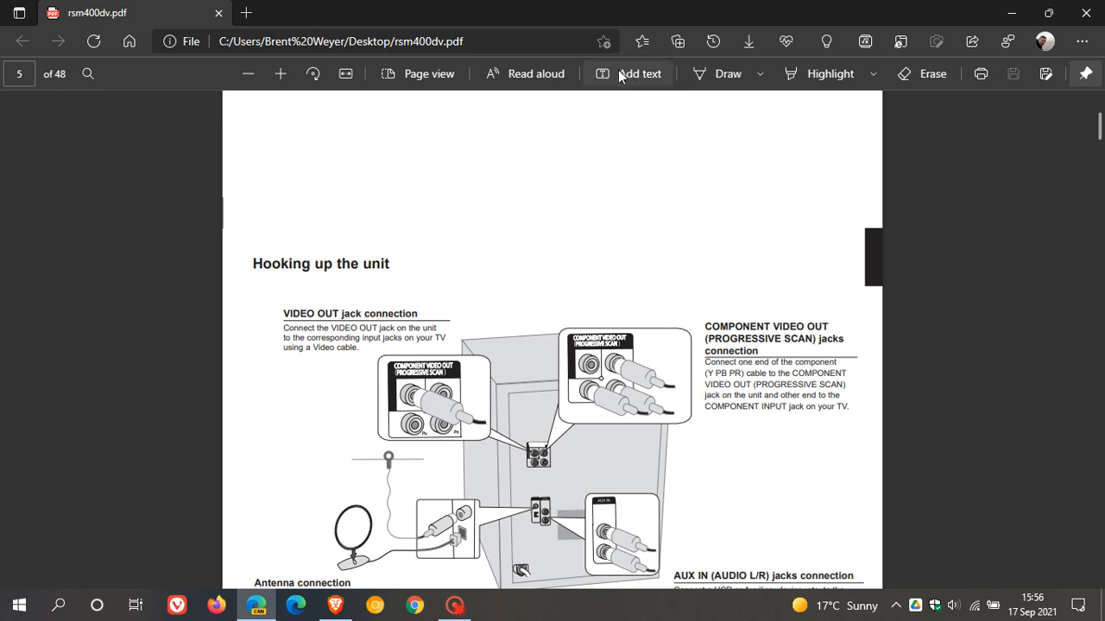
mouse_move(621, 78)
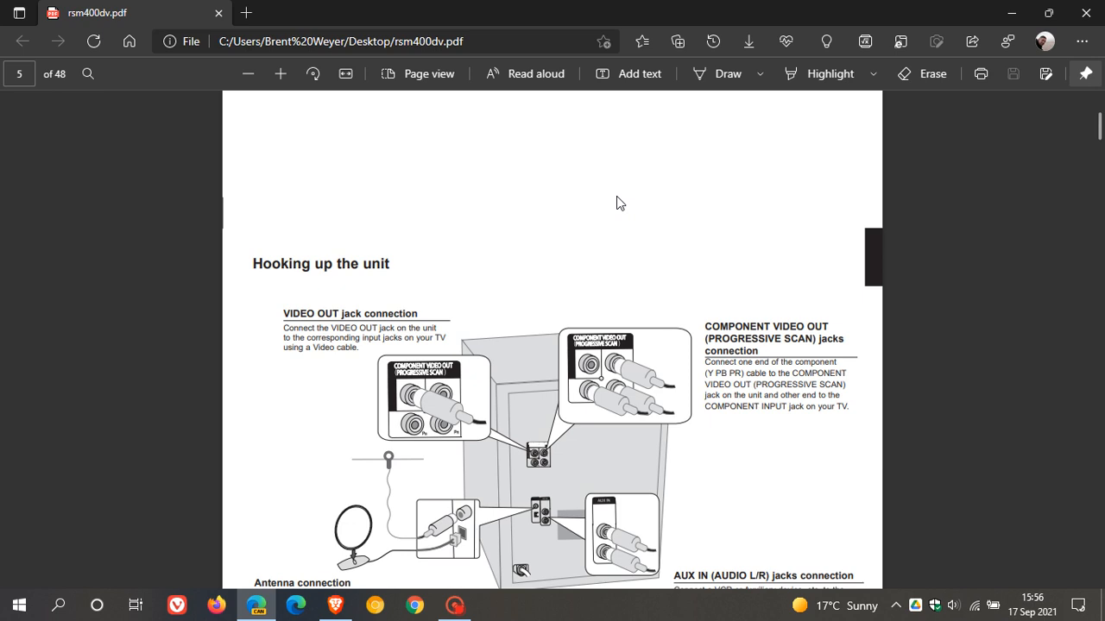
mouse_move(607, 165)
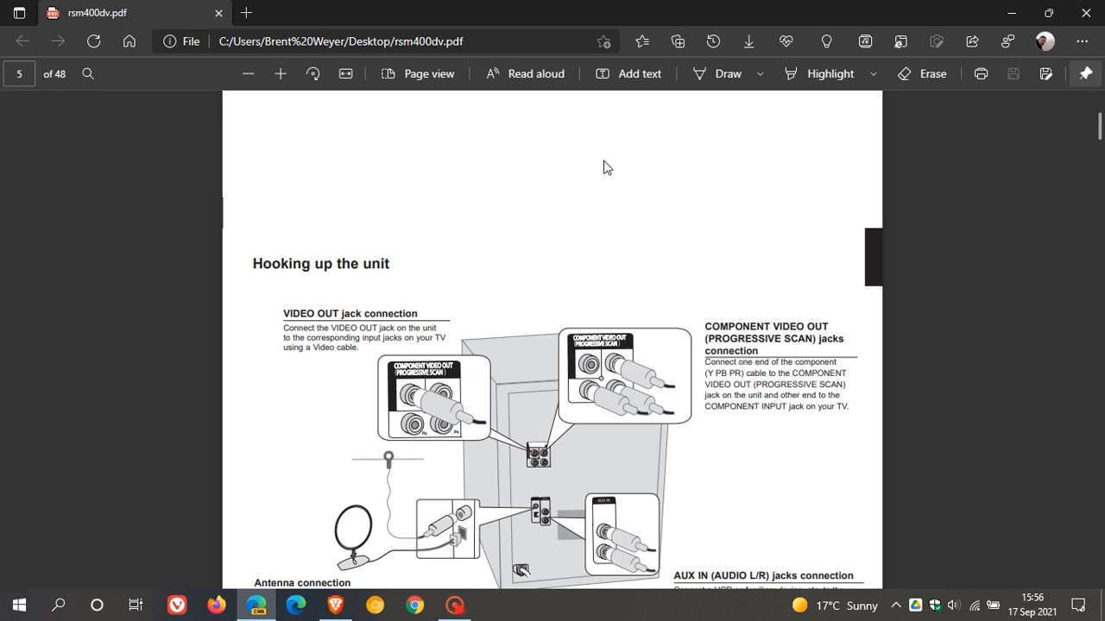
mouse_move(631, 169)
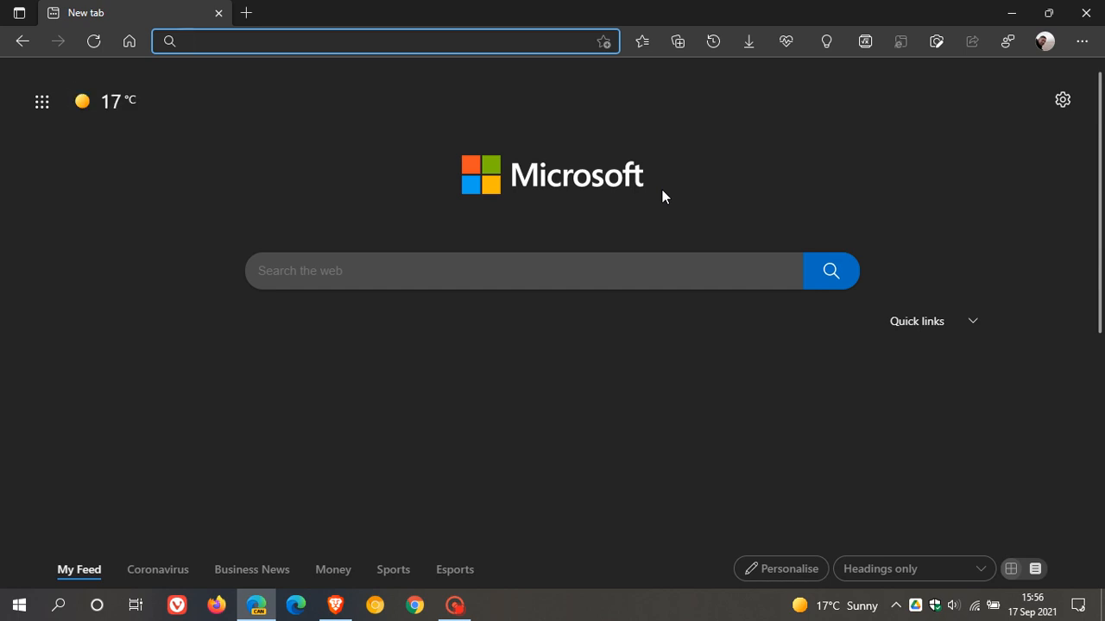
mouse_move(389, 193)
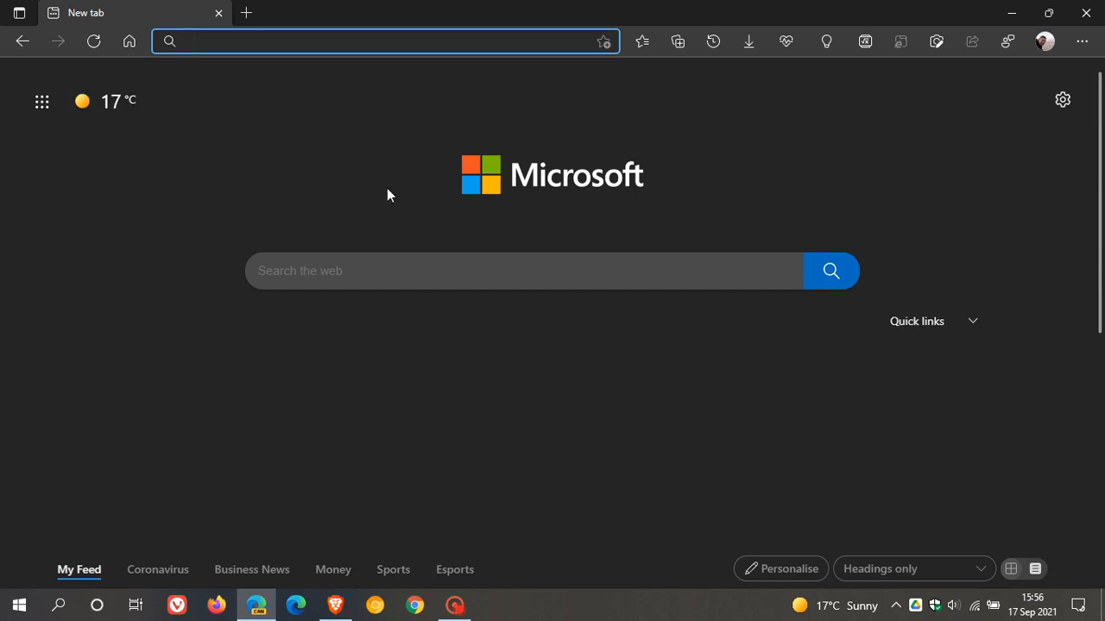
mouse_move(691, 239)
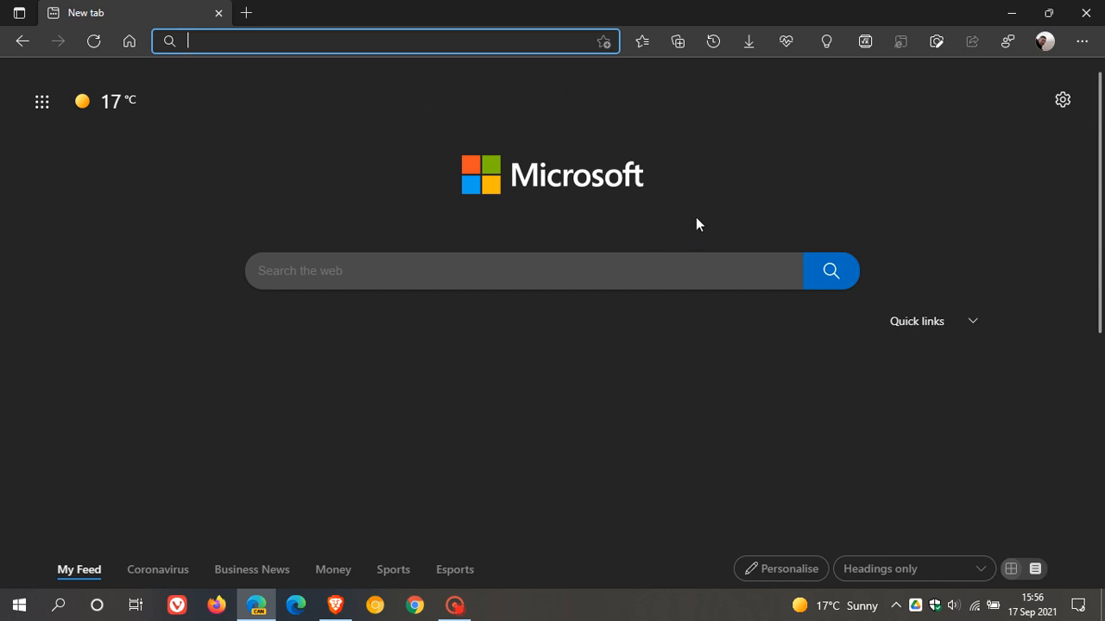
mouse_move(710, 215)
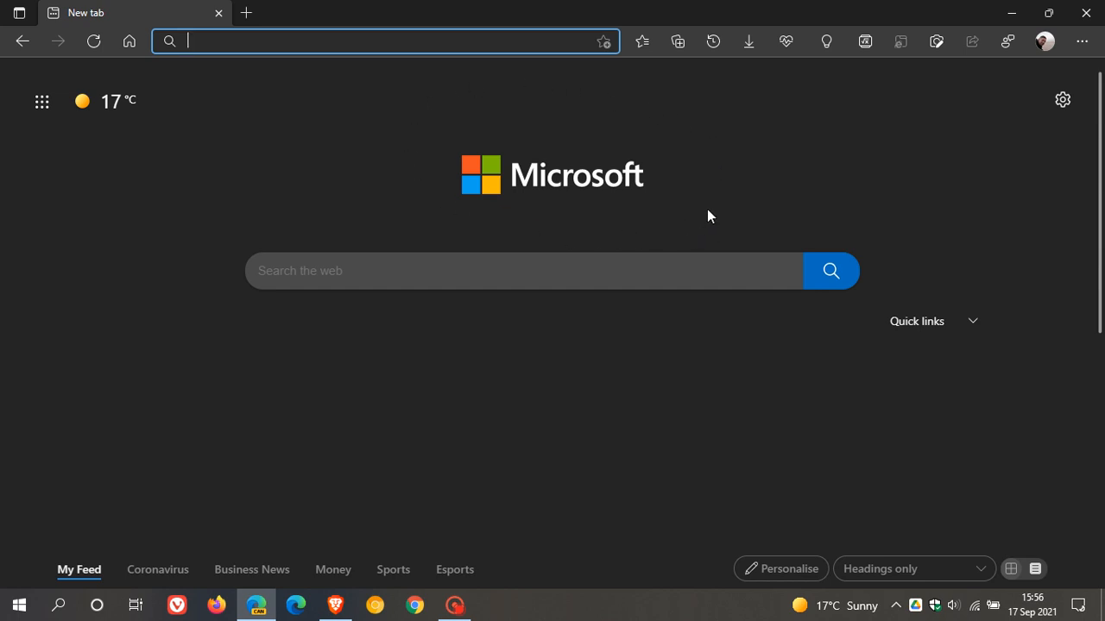
mouse_move(835, 181)
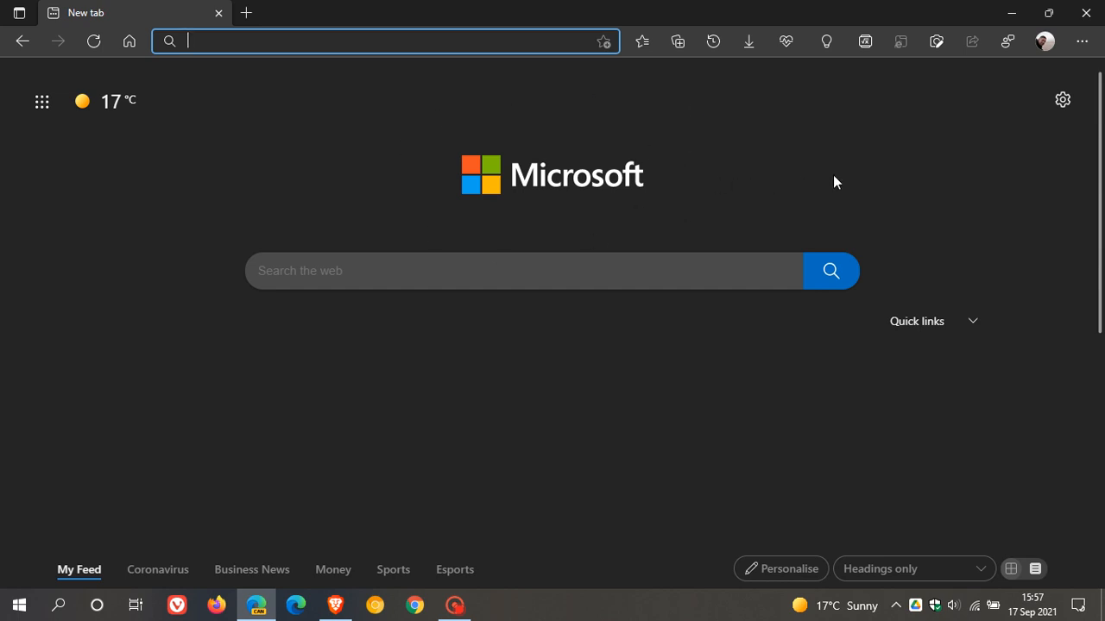
mouse_move(877, 175)
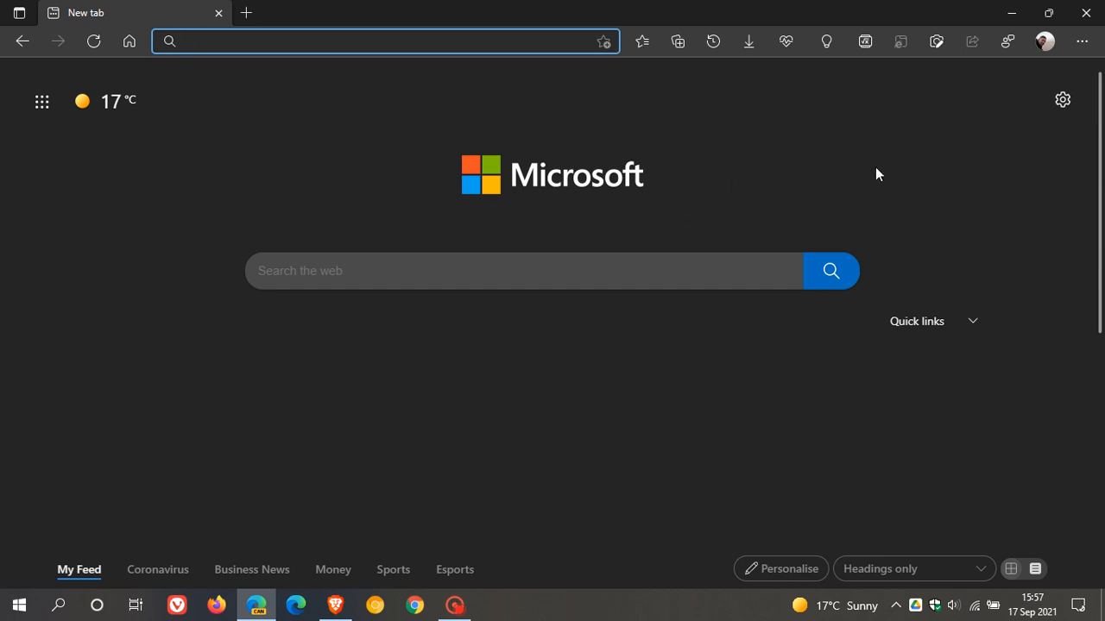